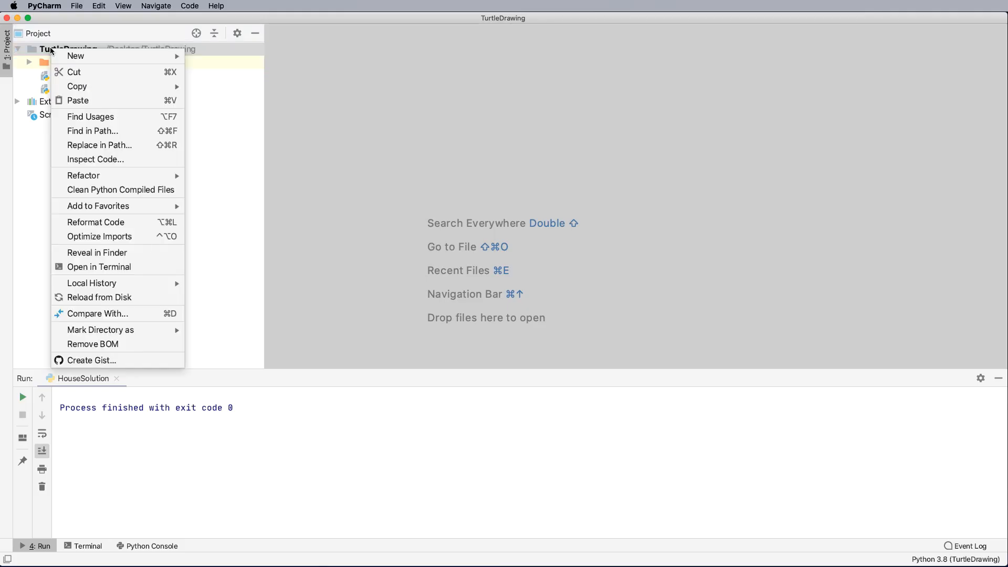
mouse_move(75, 56)
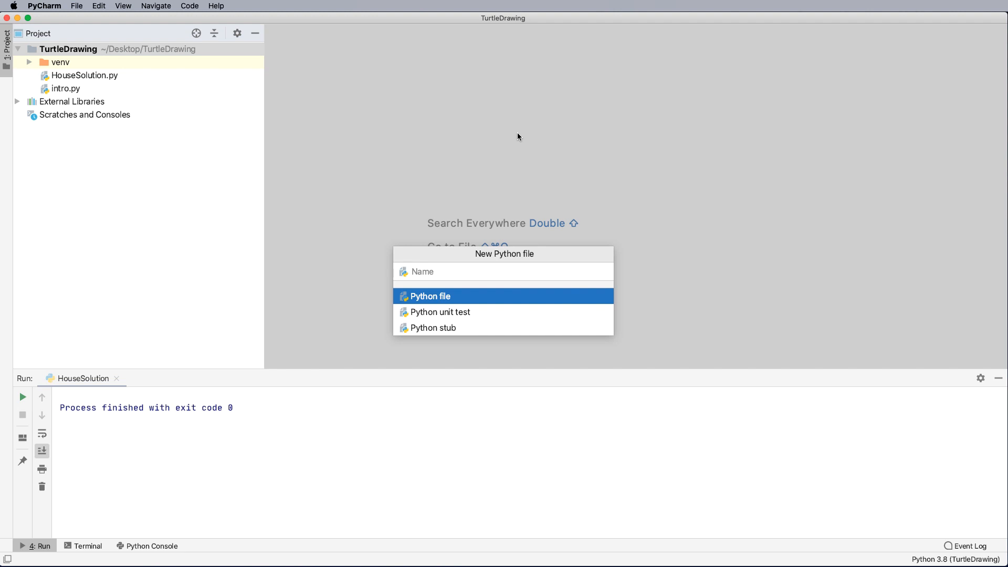
mouse_move(513, 146)
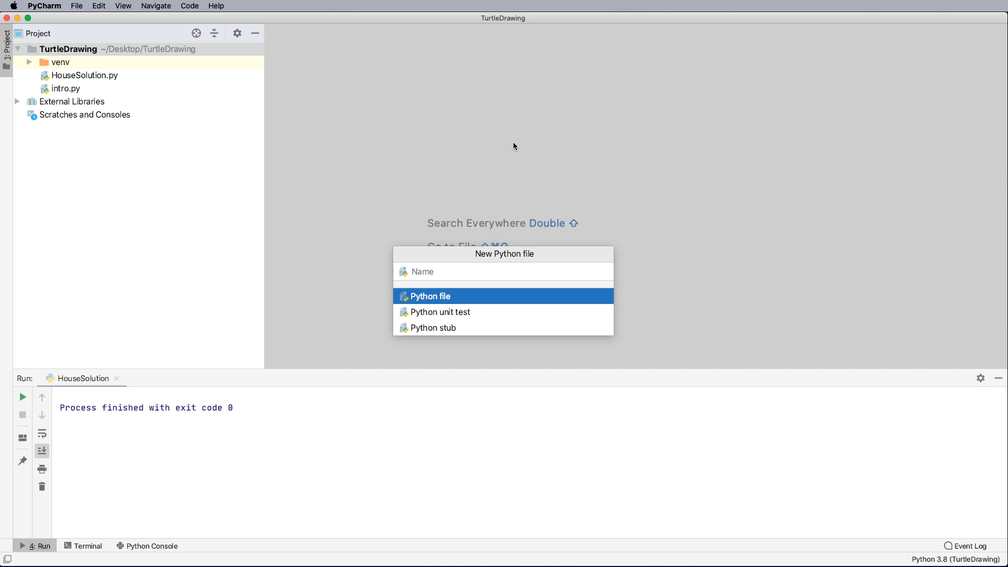
Name the new Python file 'line' in the TurtleDrawing project
type("line")
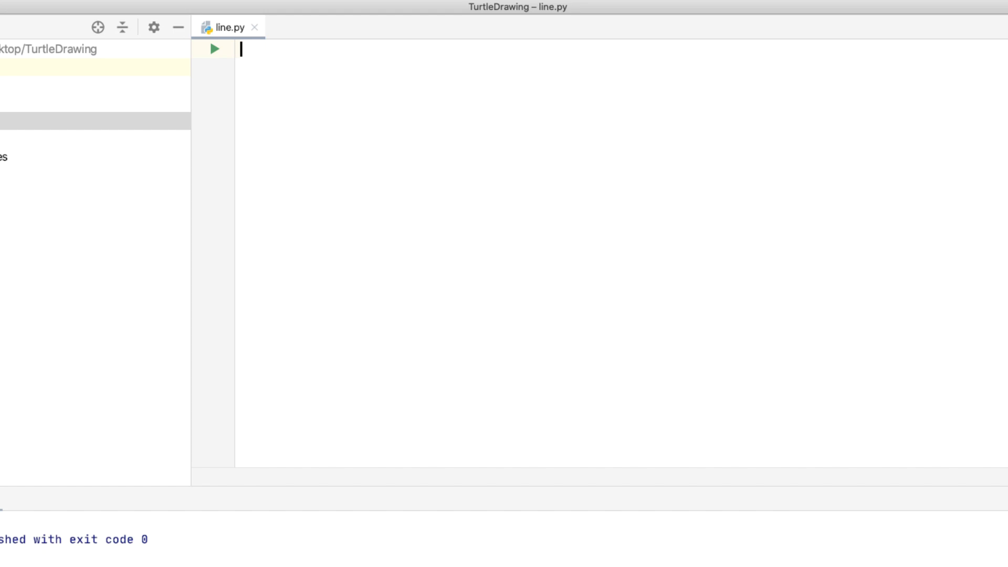
Add the '# -- Developer: Leon Marsden' header comment and import turtle
type("#")
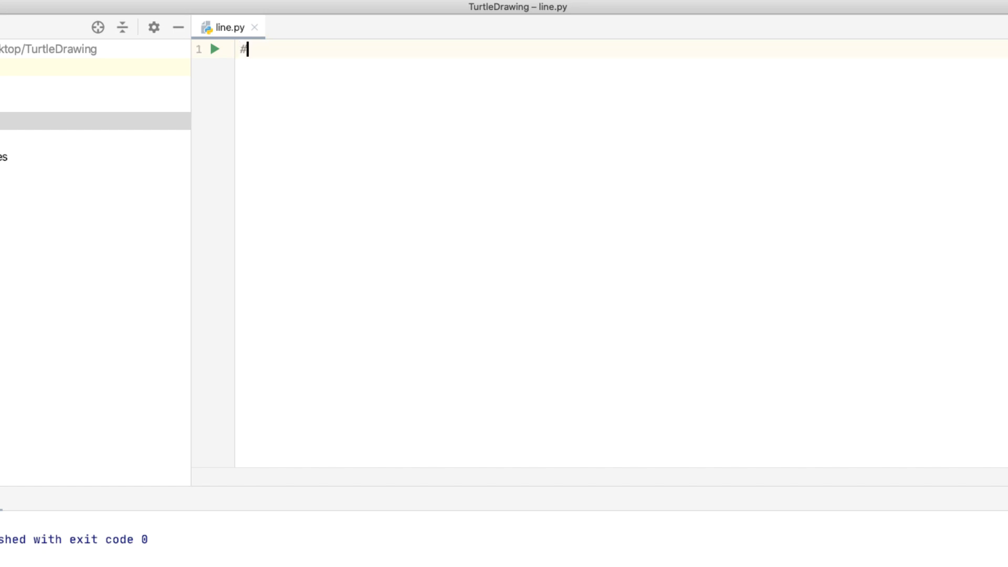
type("--")
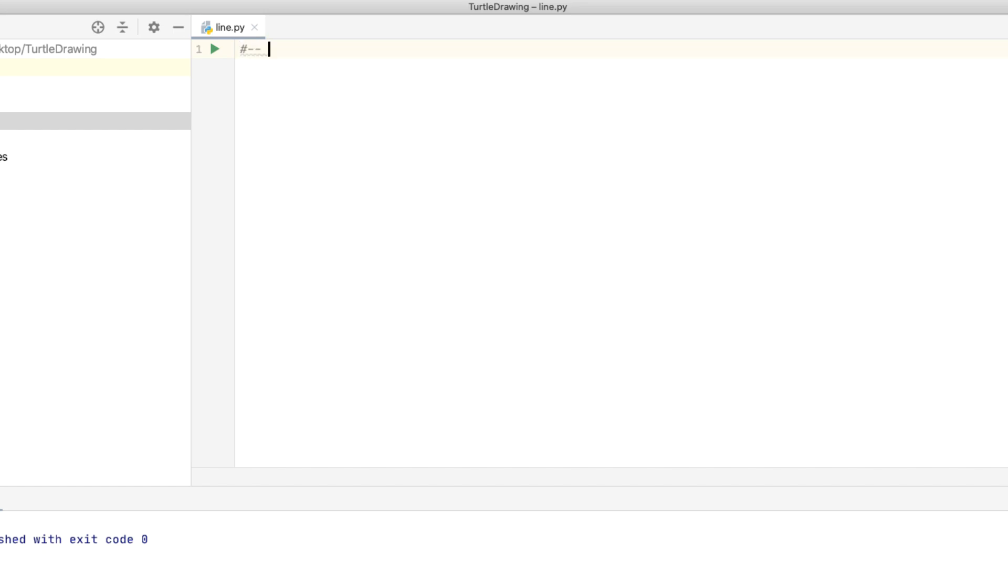
type("Developer")
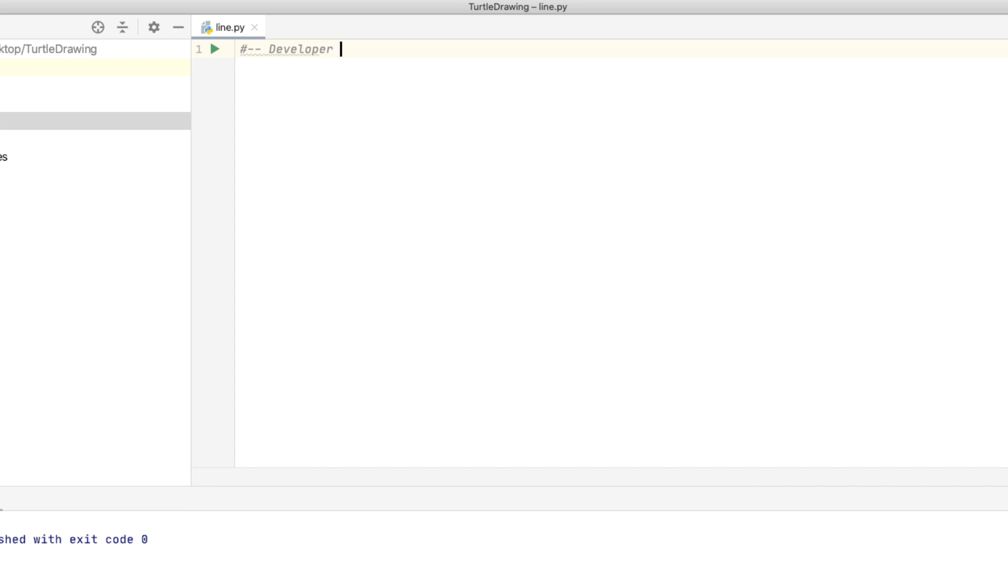
type(":")
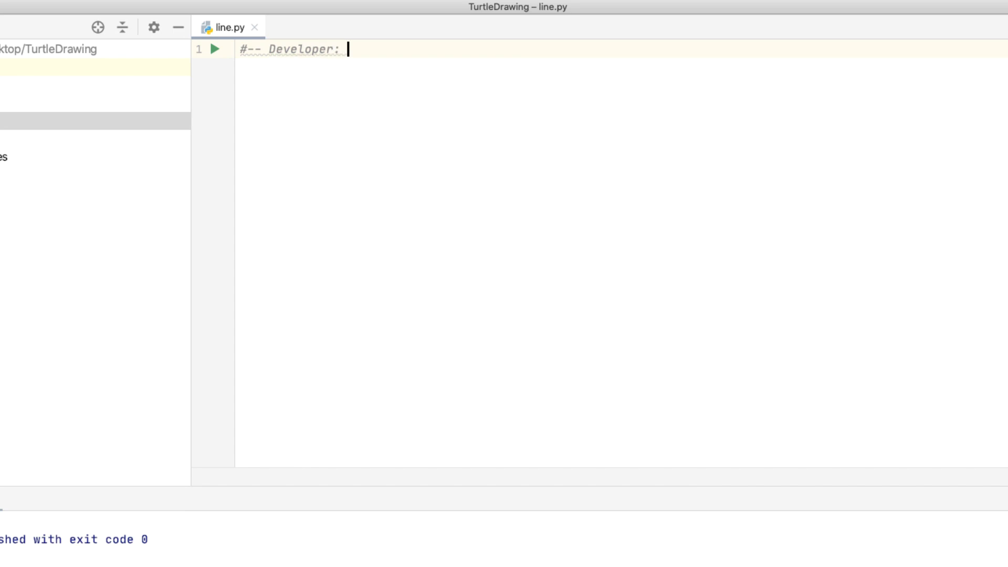
type("Leon Marsden")
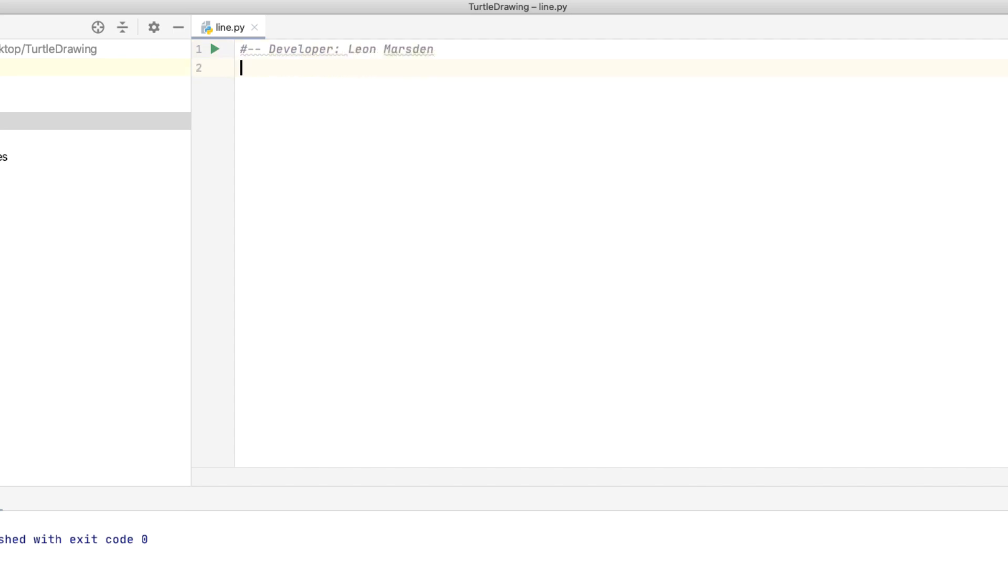
key("enter")
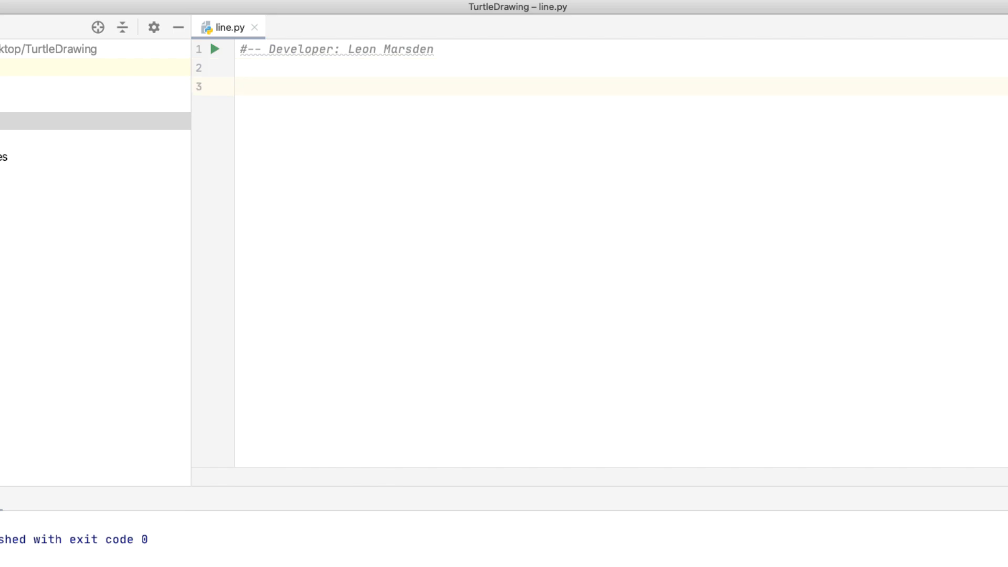
type("imp")
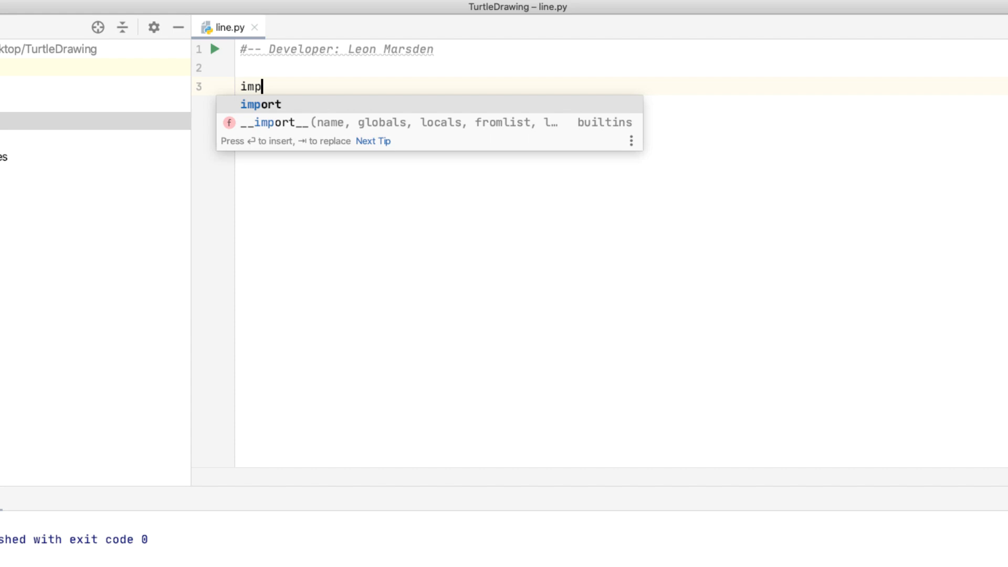
type("ort_turtke")
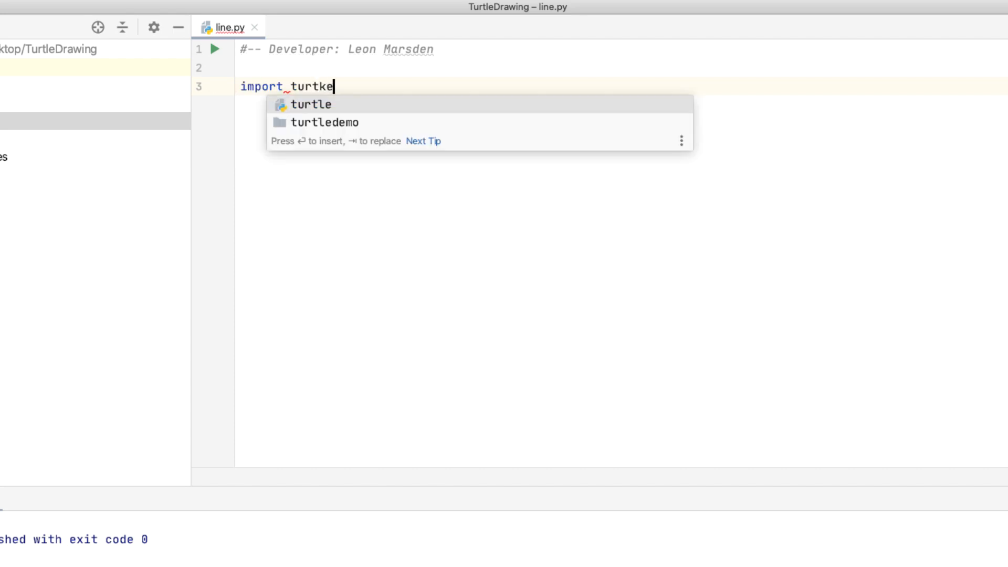
key("enter")
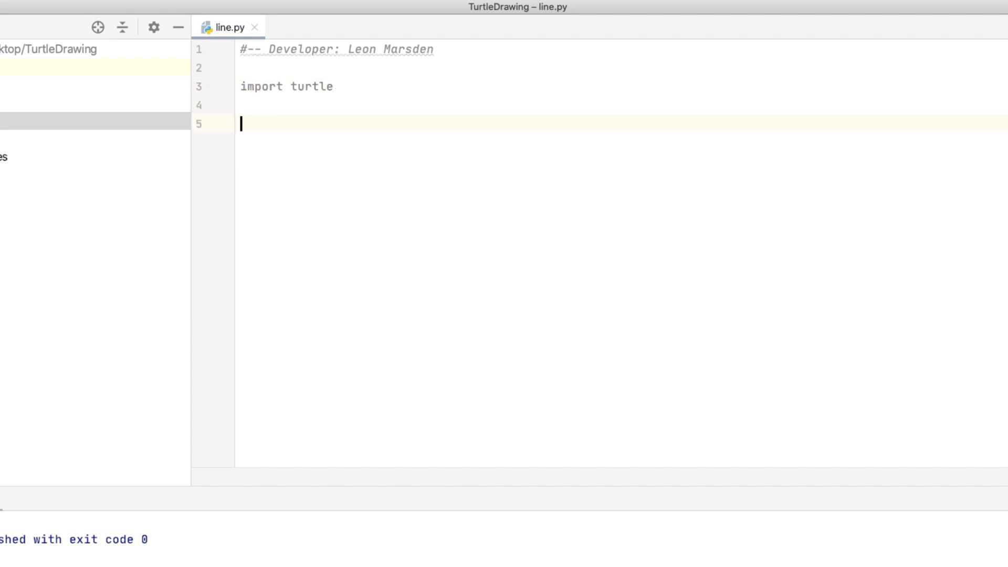
mouse_move(502, 152)
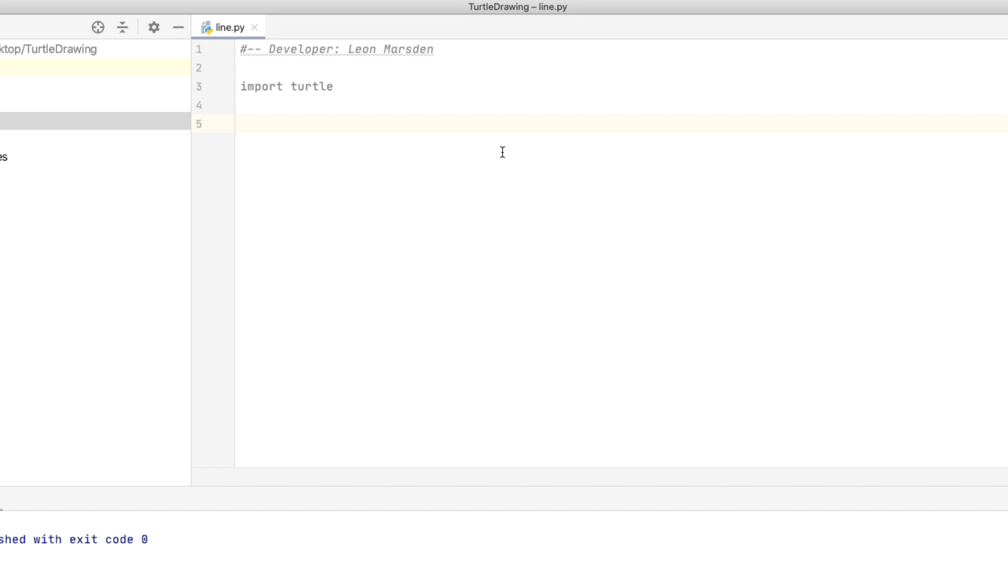
Set the turtle shape to "turtle" and the speed to 10
type("turtle")
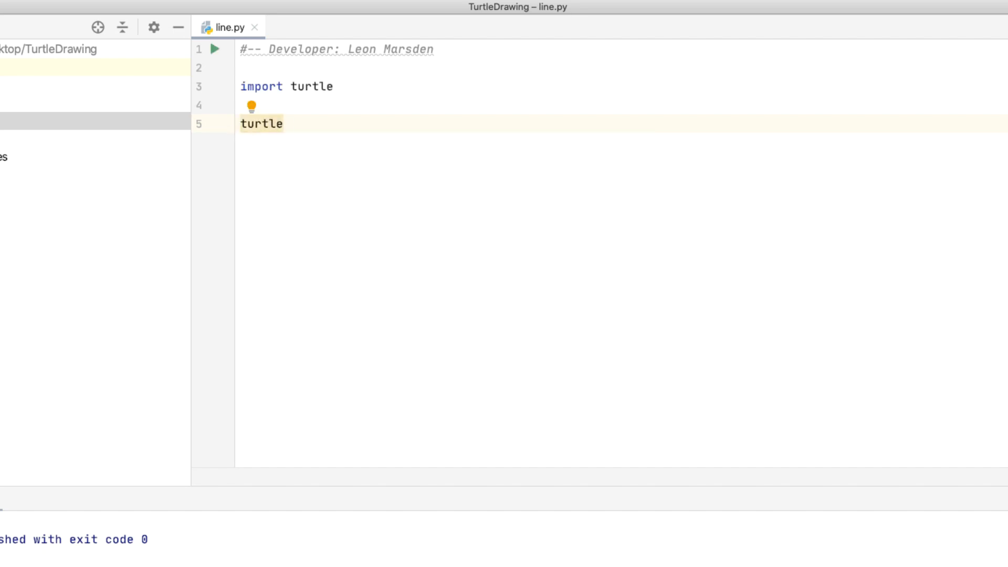
type(".shape()")
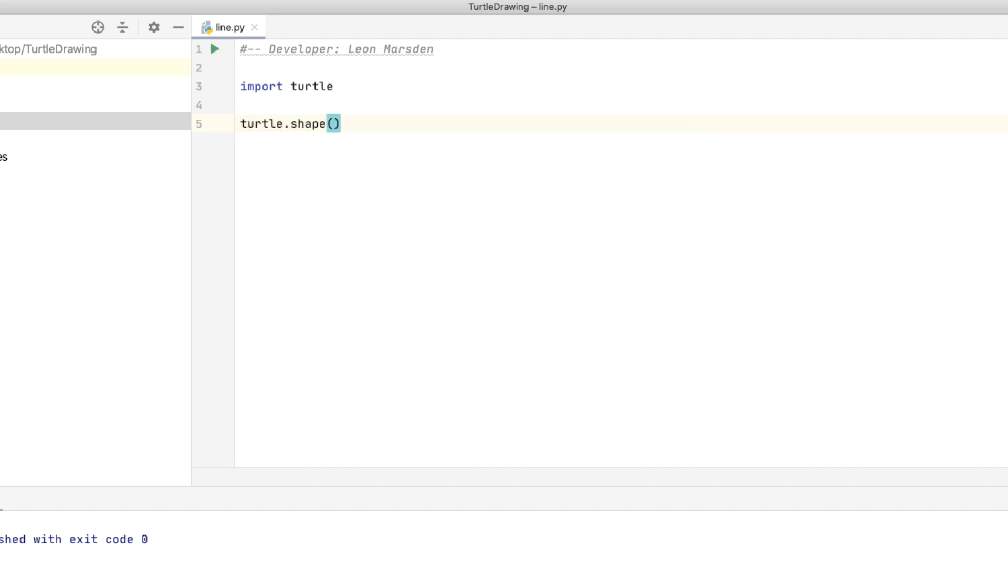
type("\"turtle\"")
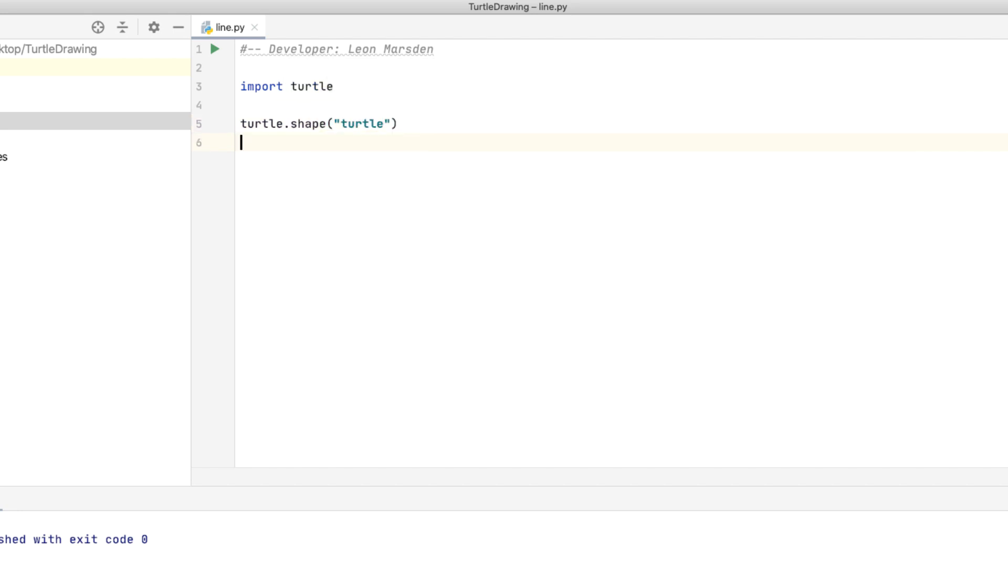
type("tur")
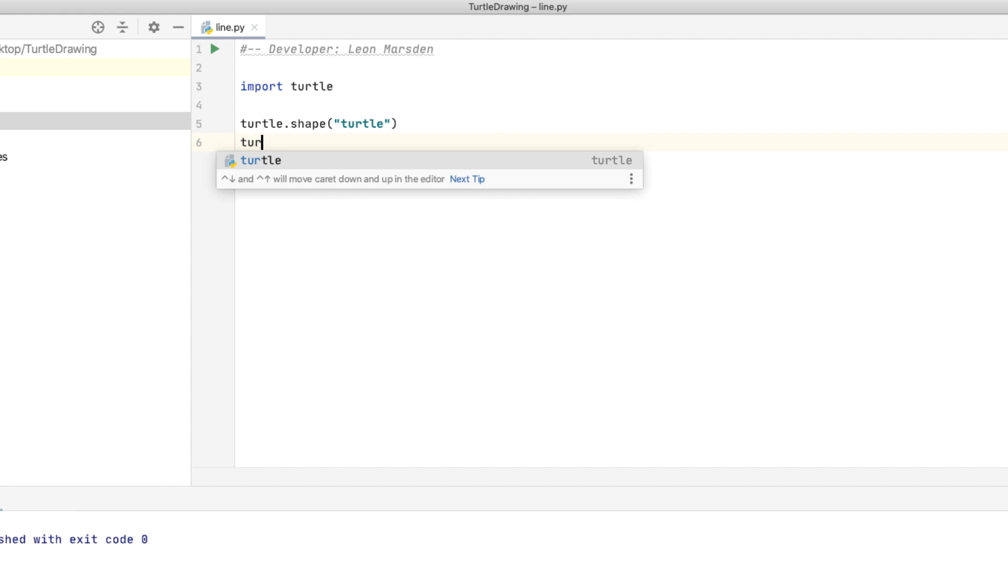
type("tle.speed(")
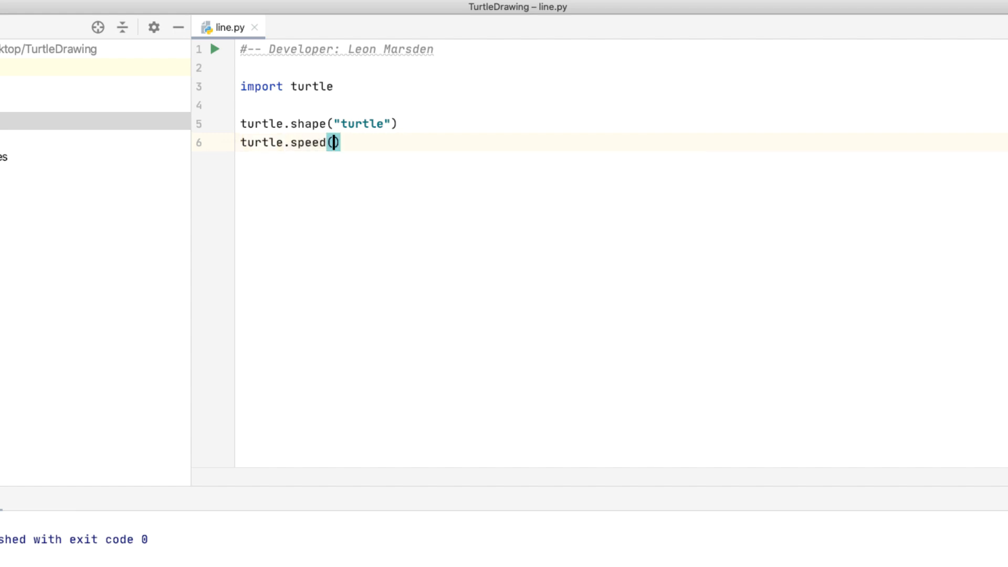
type("10")
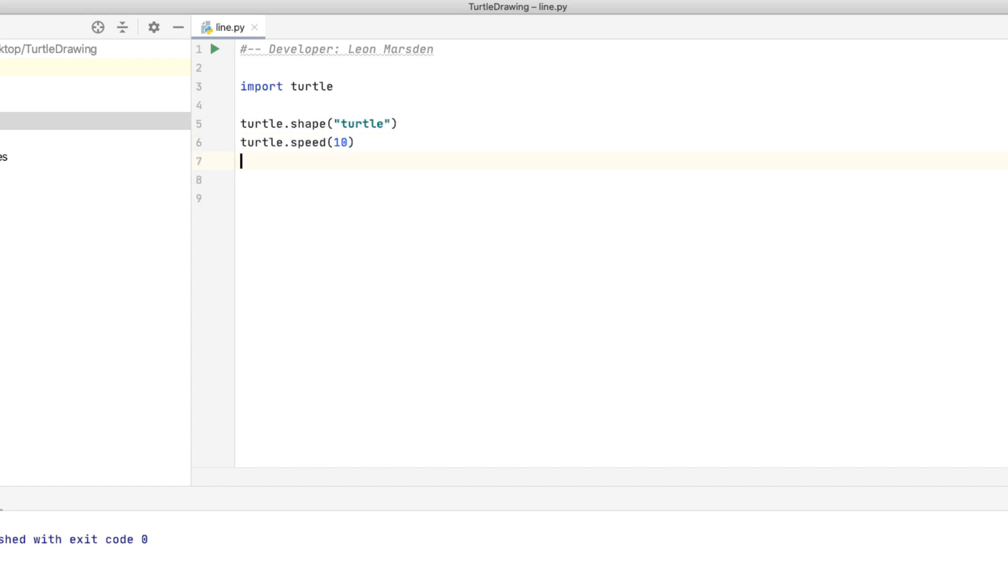
Add two '#----' divider comments and turtle.exitonclick() at the end
type("#")
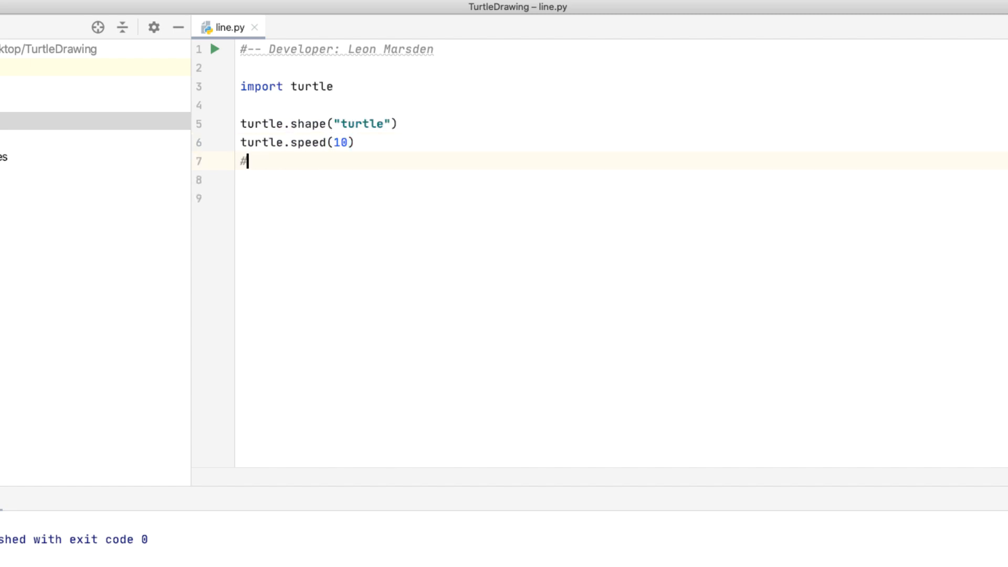
type("-------------------")
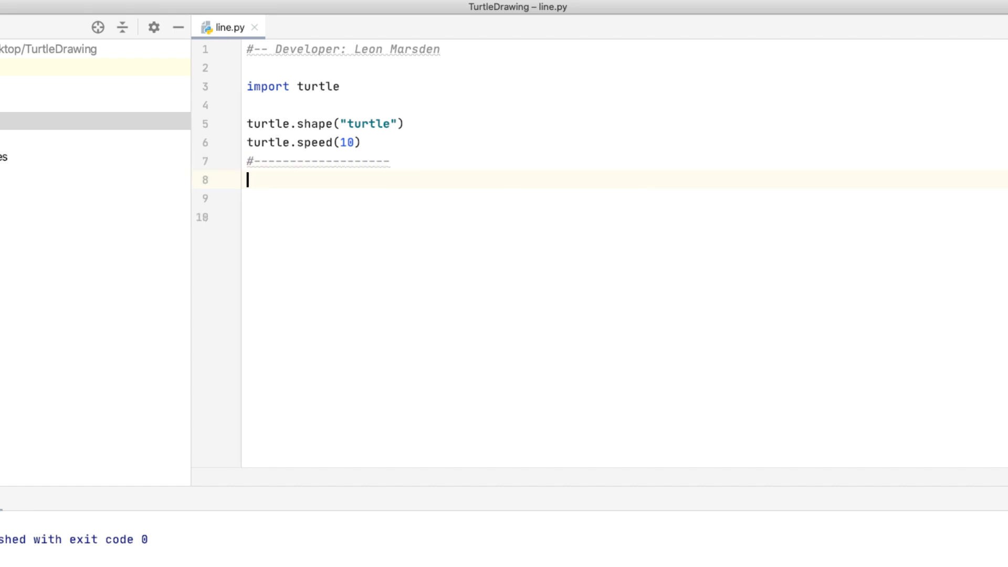
key("enter")
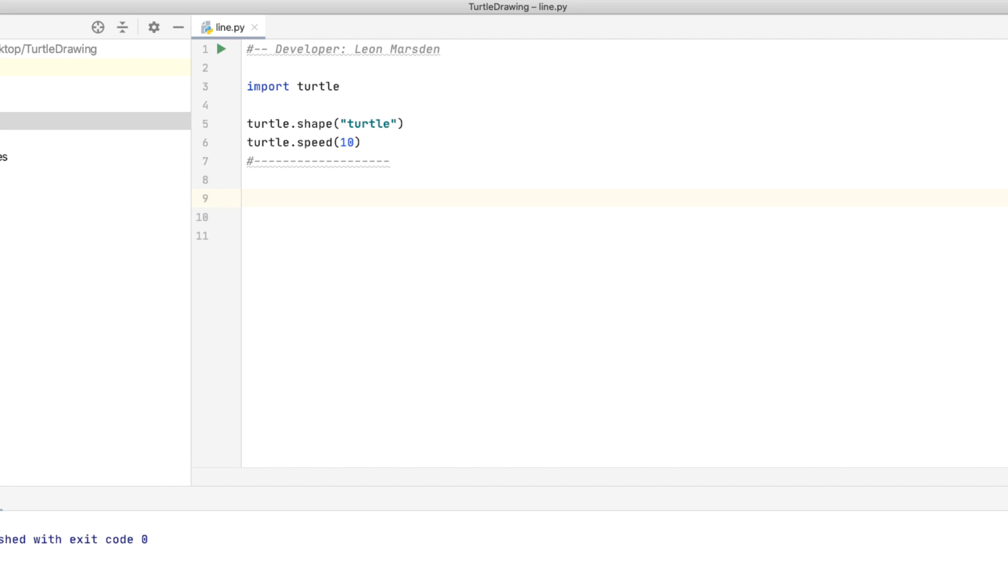
key("enter")
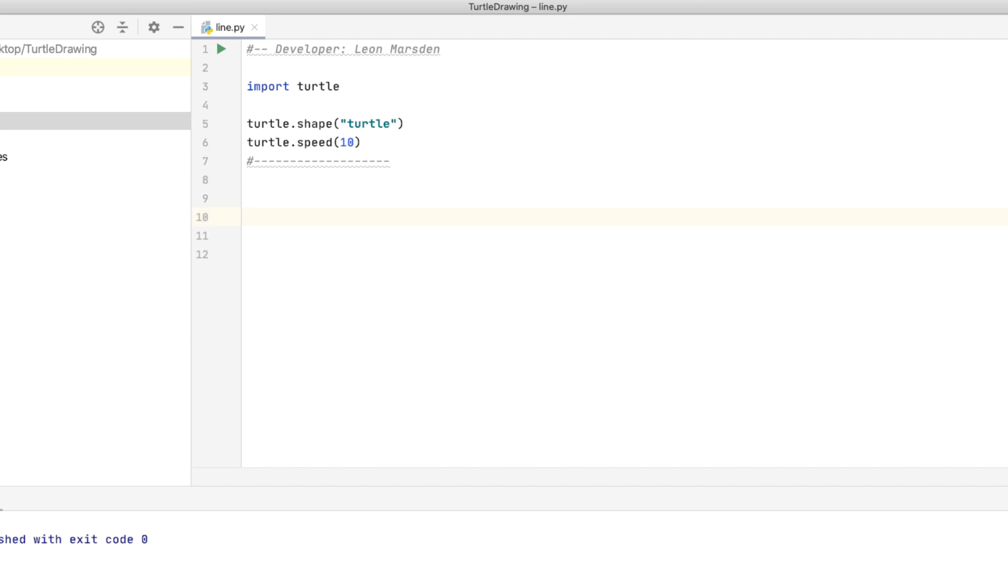
type("#-------------------")
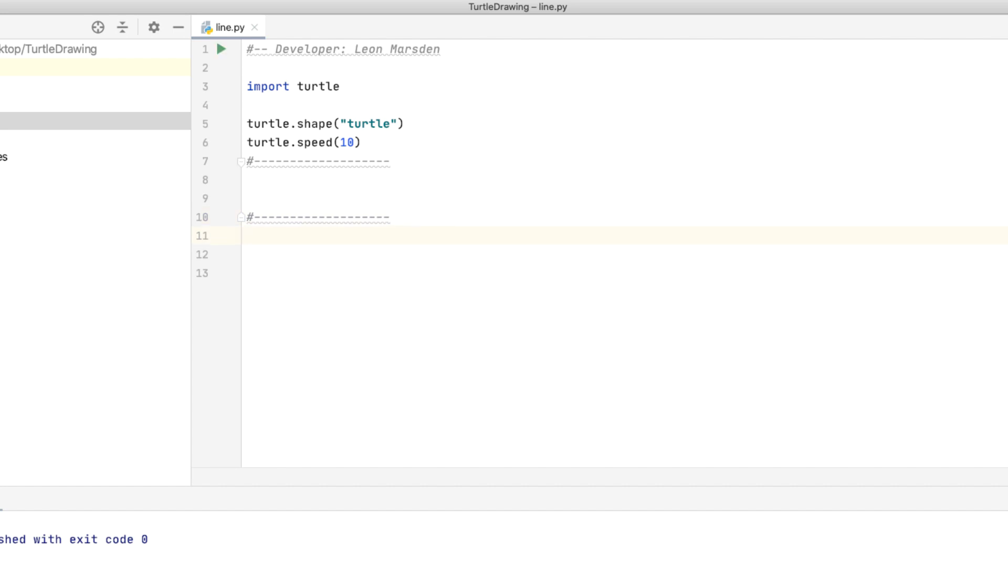
type("turtle.exi")
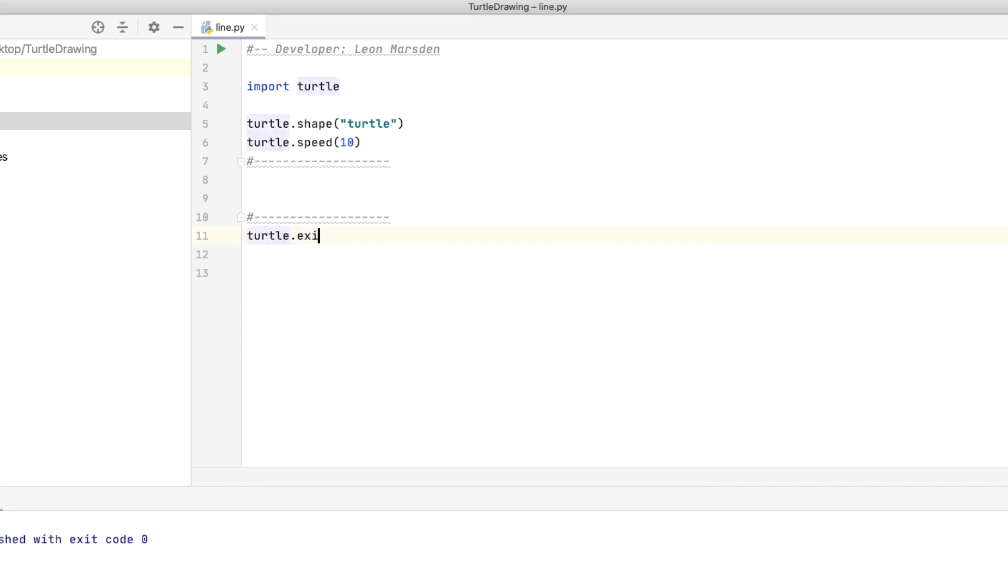
type("tonclic")
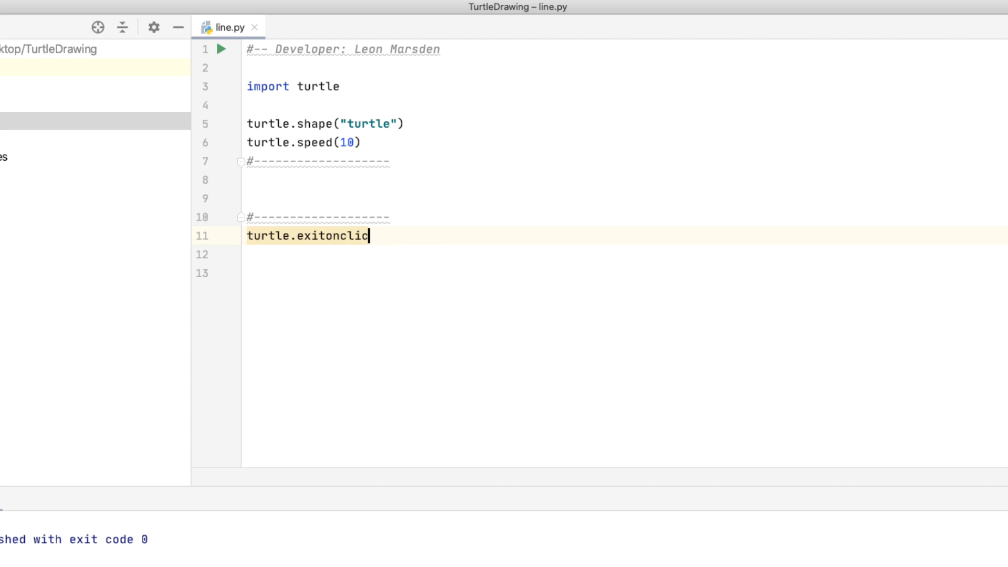
type("k()")
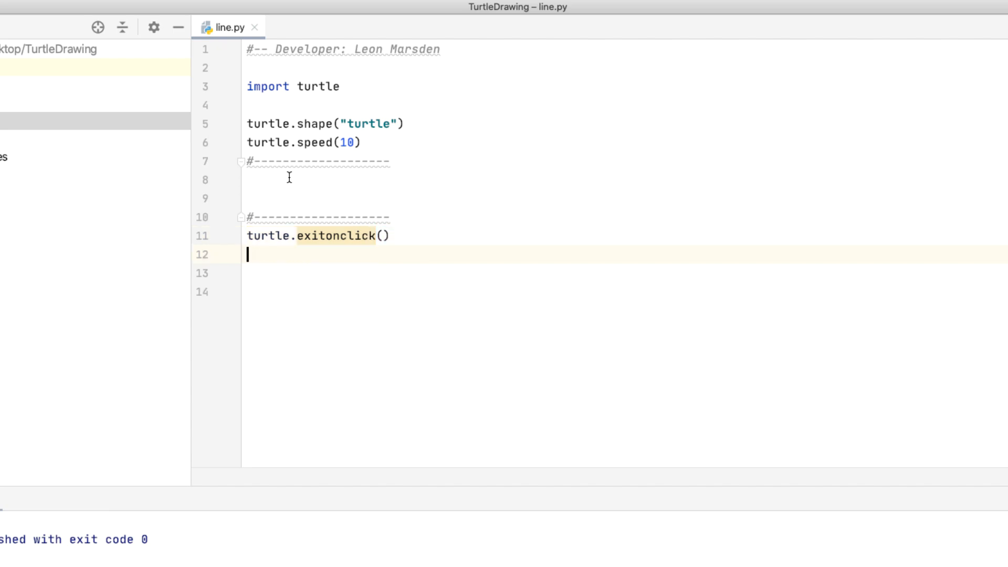
Add turtle.forward(200) on the empty drawing line and run the script
left_click(289, 178)
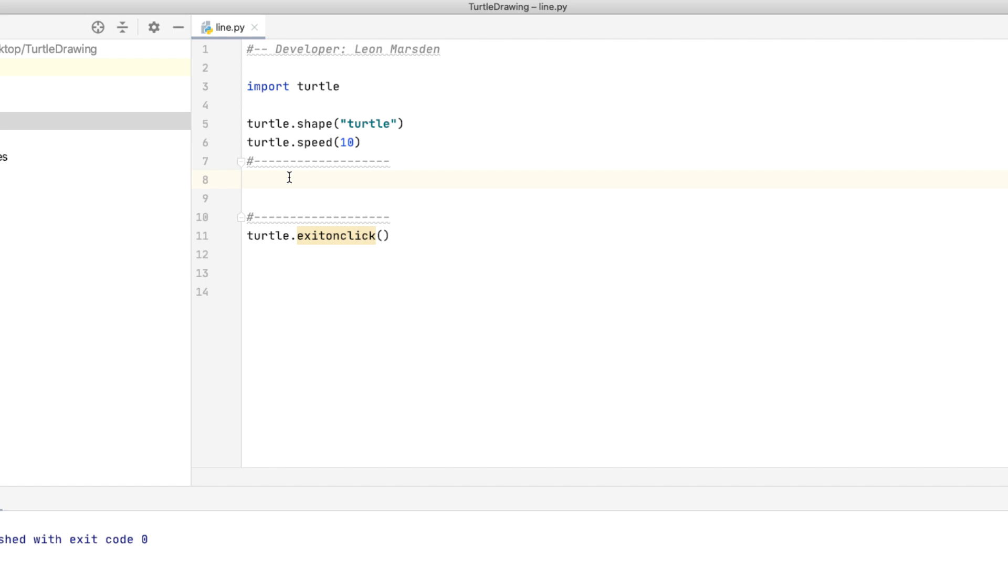
type("turtle.forward(")
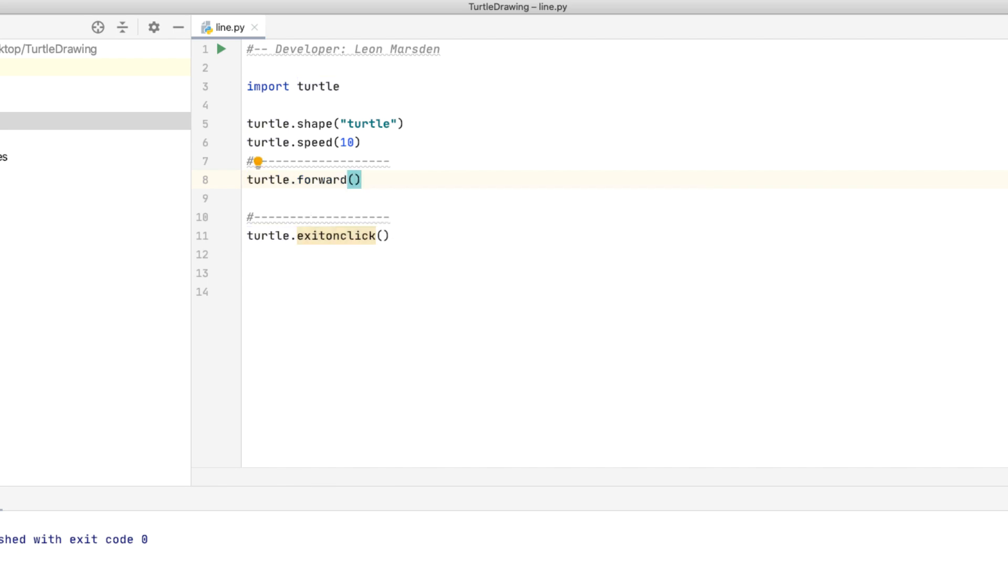
type("200")
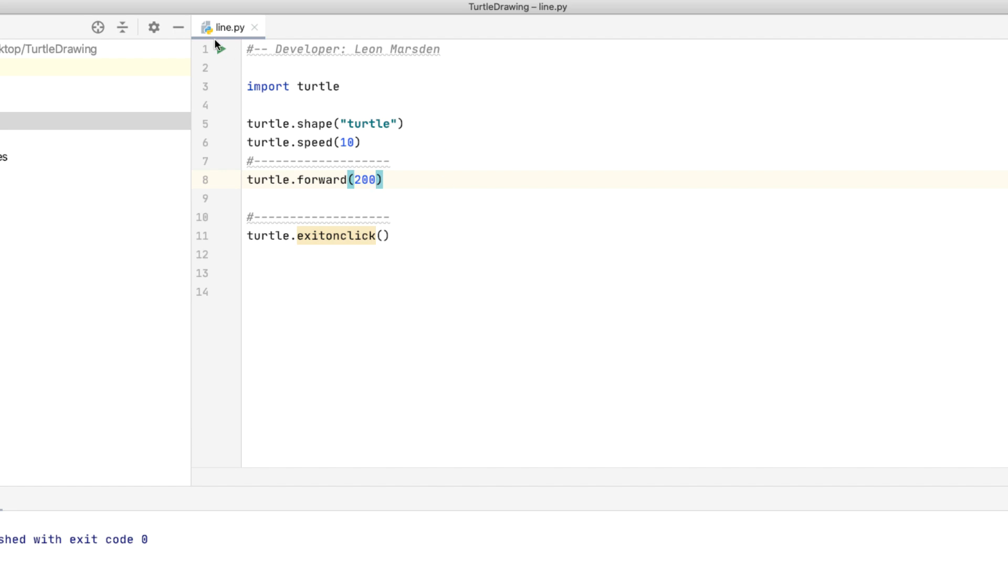
left_click(285, 51)
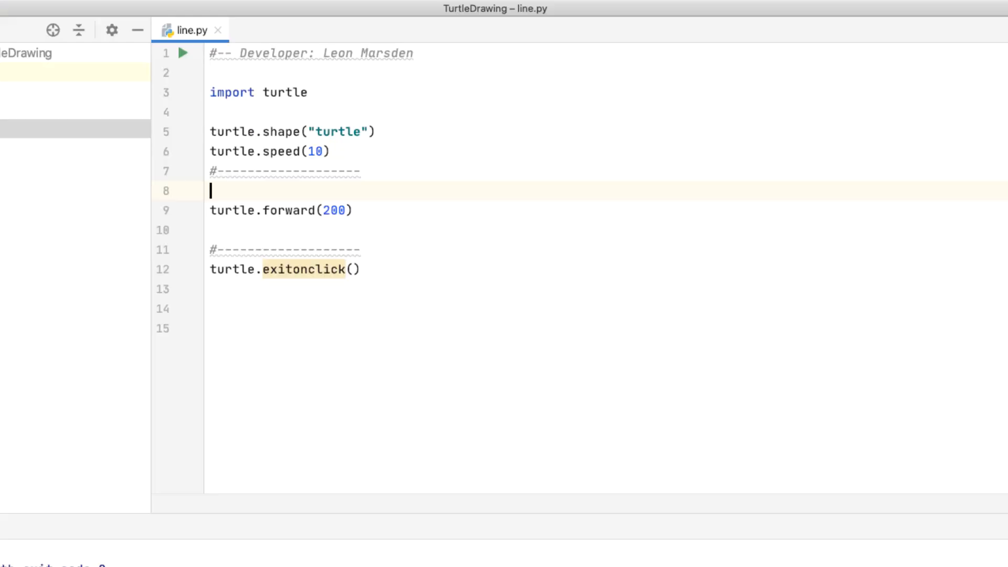
Insert turtle.penup() above the turtle.forward(200) line
type("turtle")
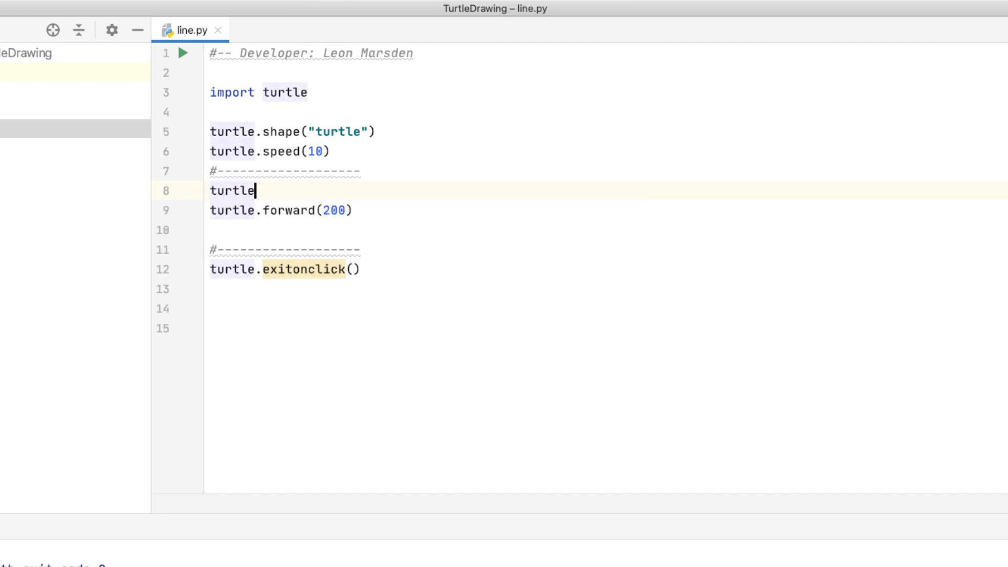
type(".penup(")
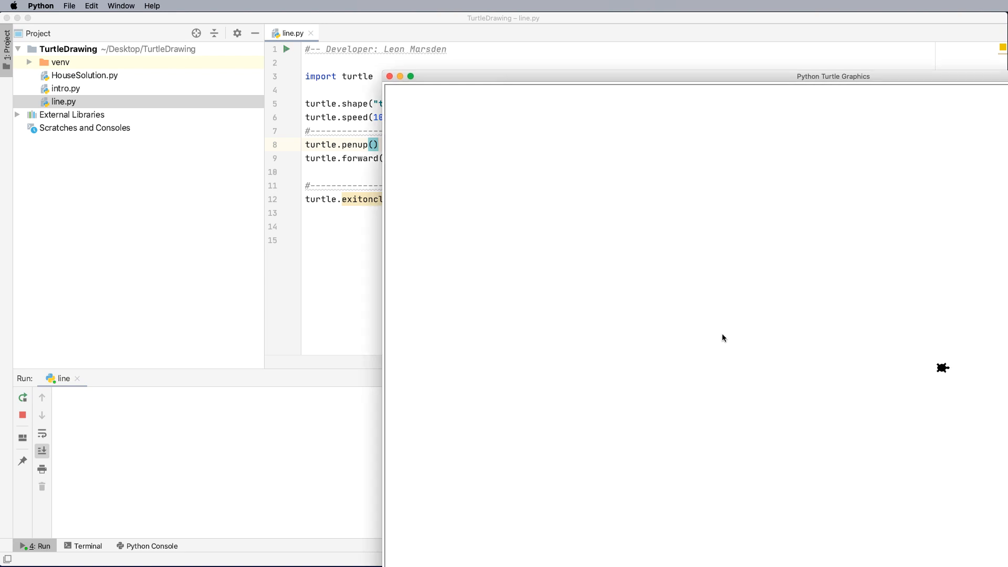
mouse_move(321, 10)
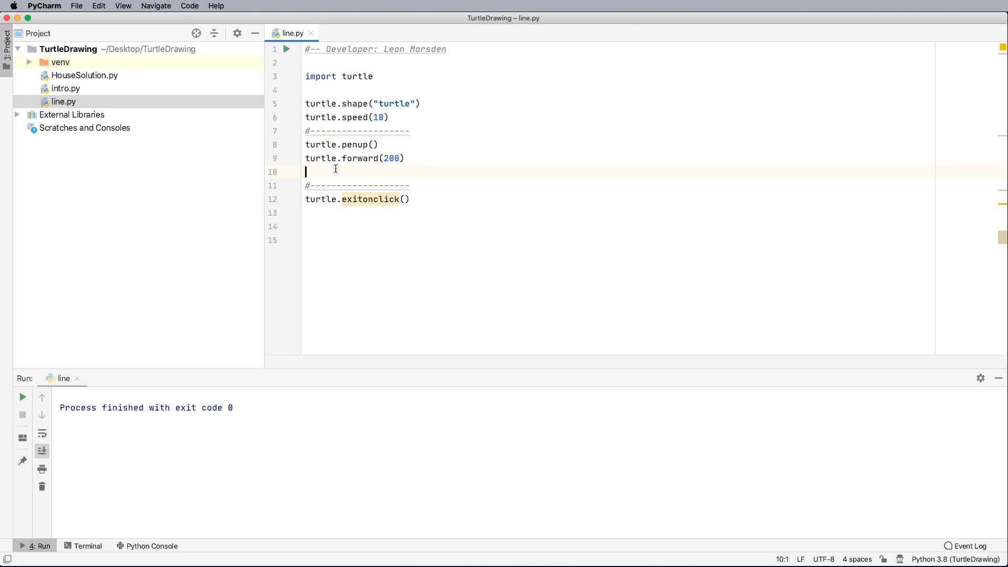
Add pendown() and backward(200), change speed to 2, and run the script
type("tur")
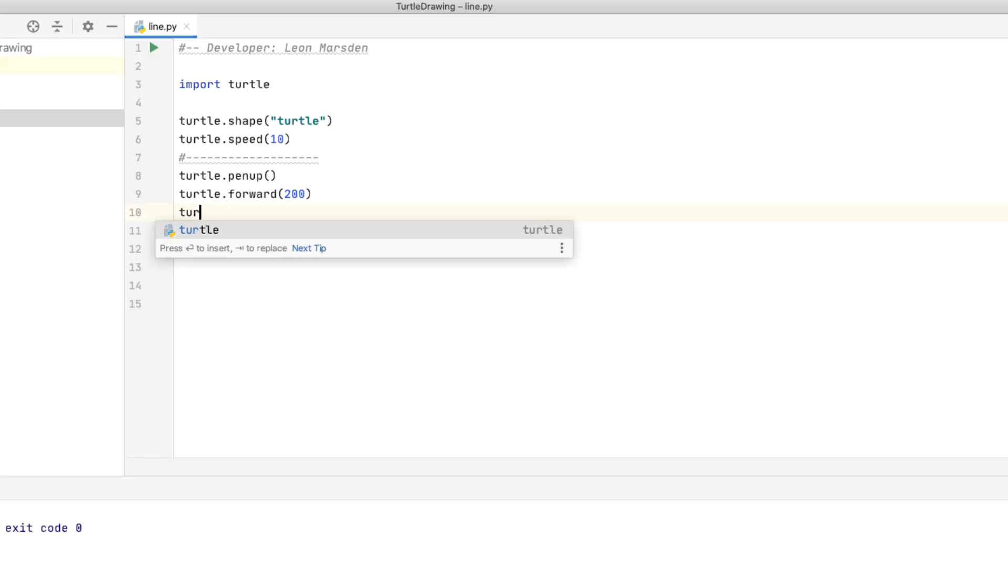
type("tle.pendown(")
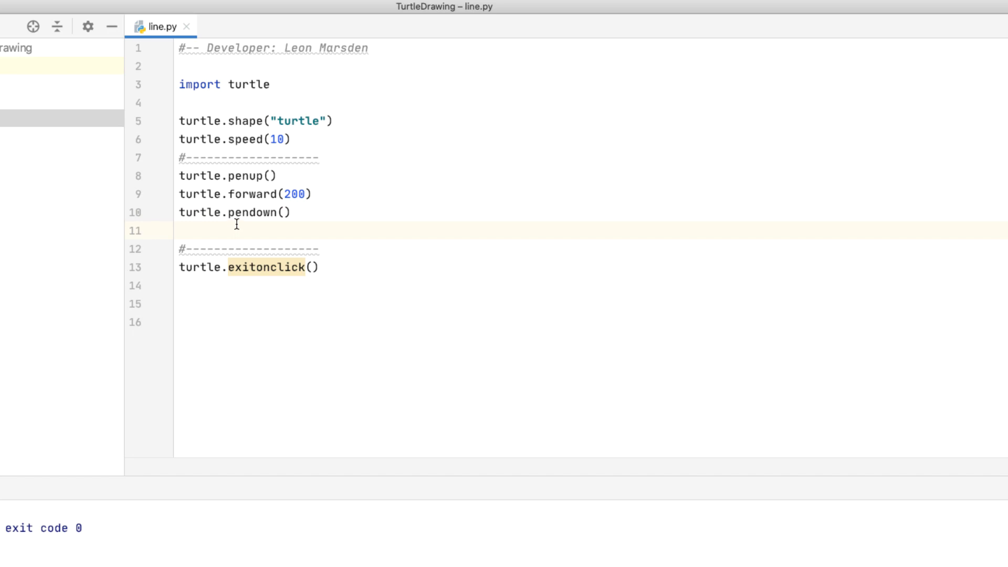
type("turtle")
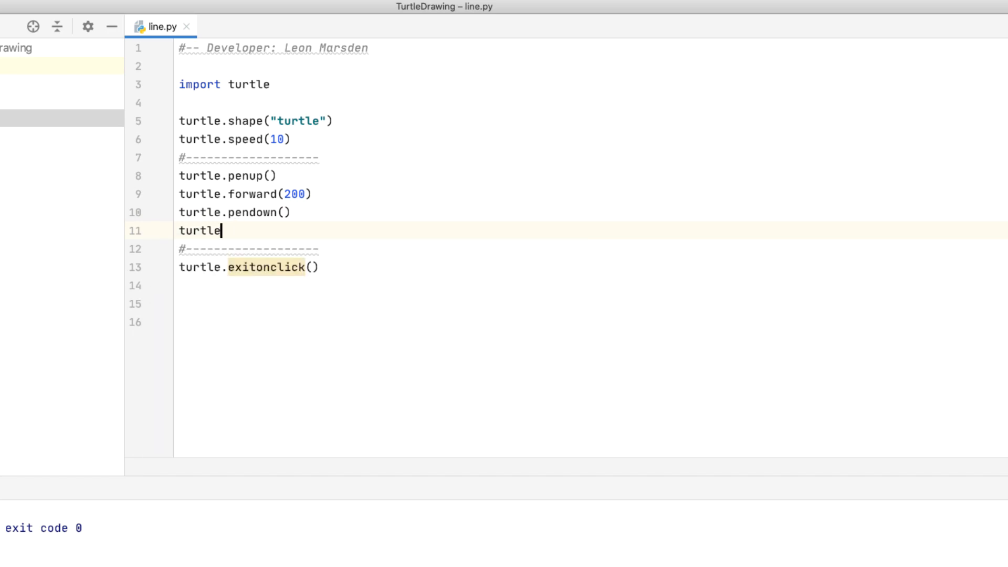
type(".backward")
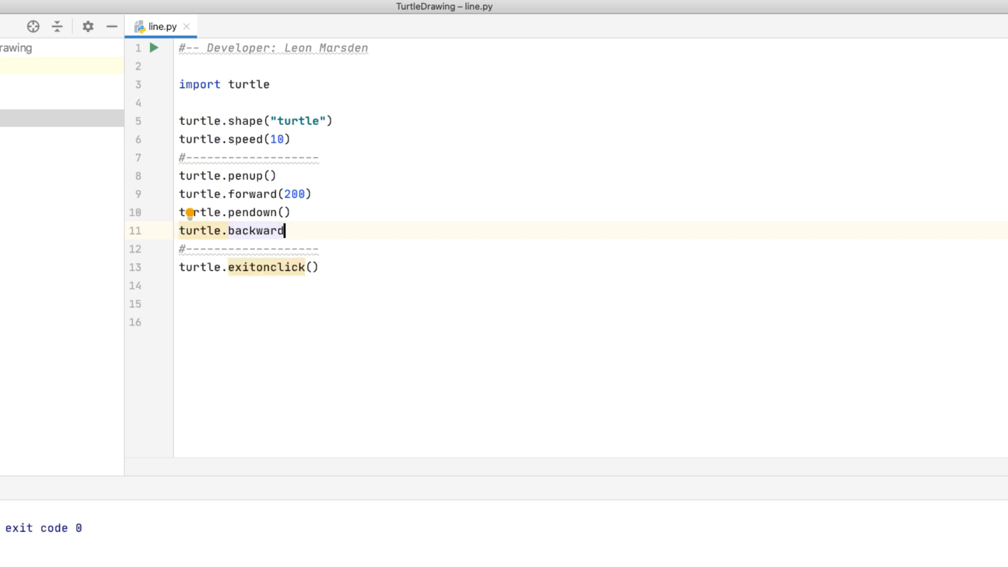
type("(200)")
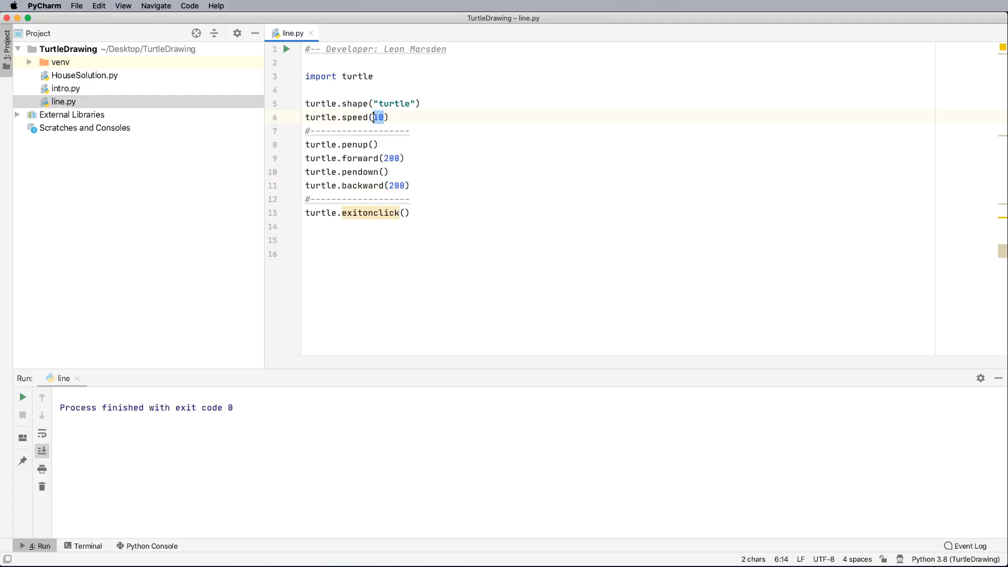
type("2")
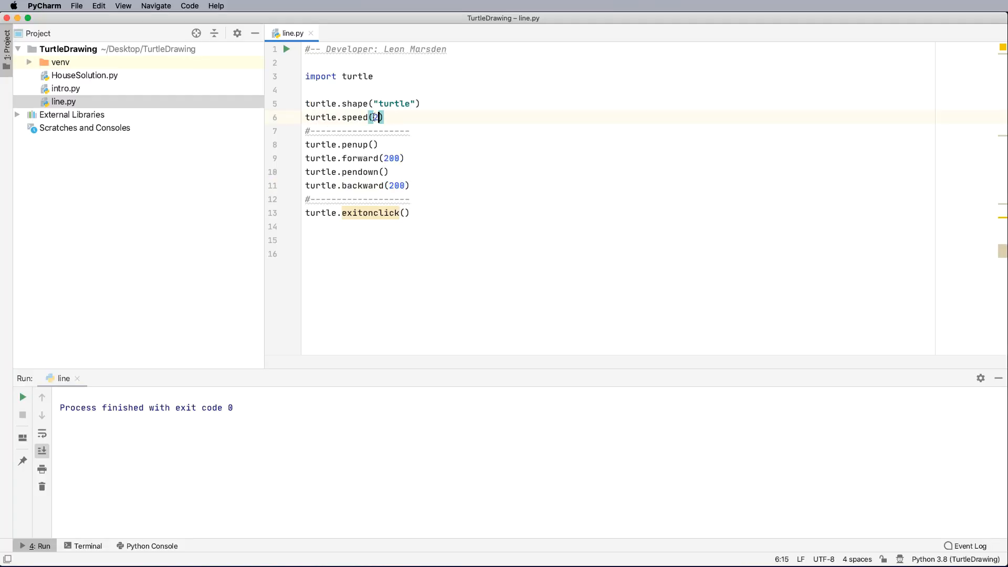
left_click(22, 397)
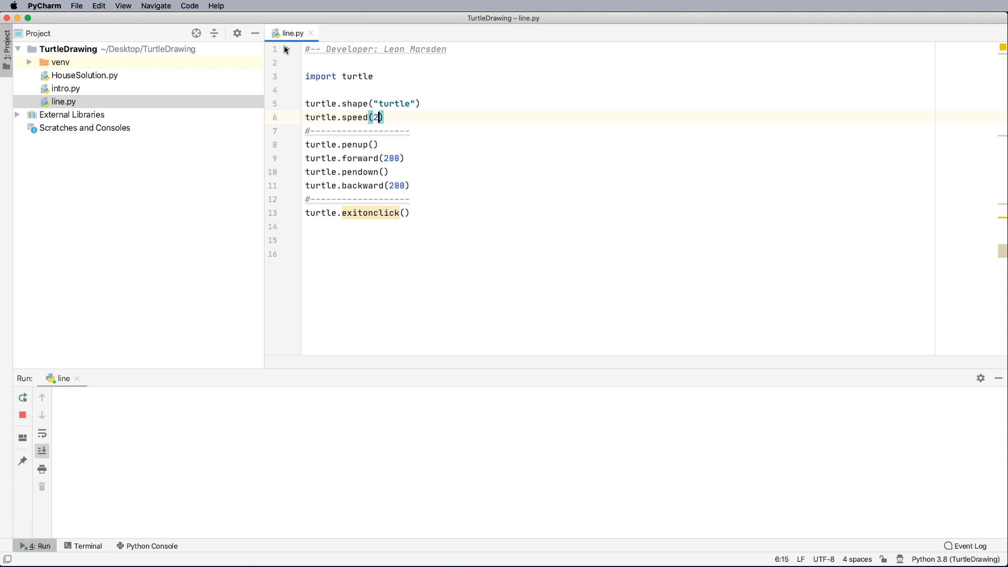
left_click(23, 397)
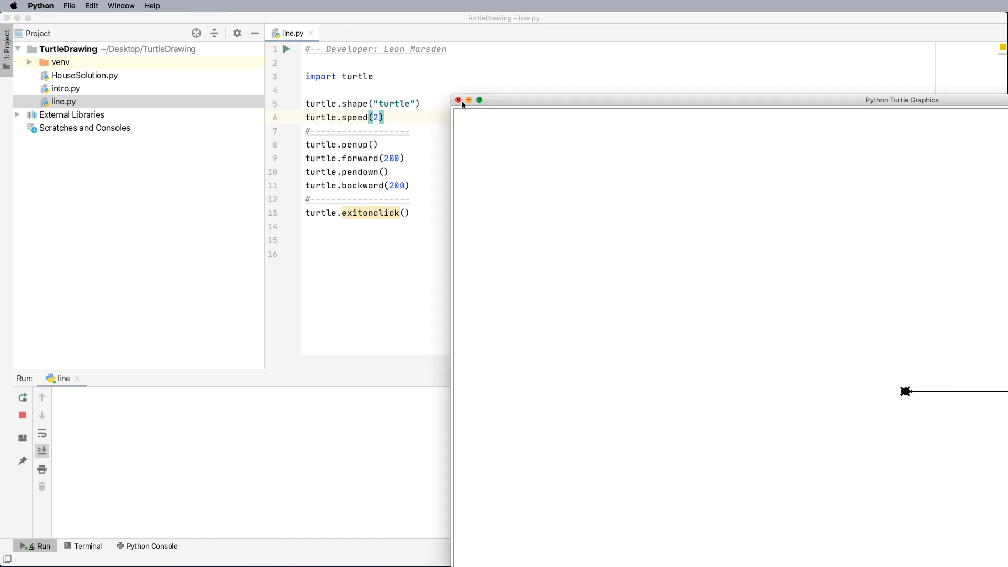
left_click(458, 100)
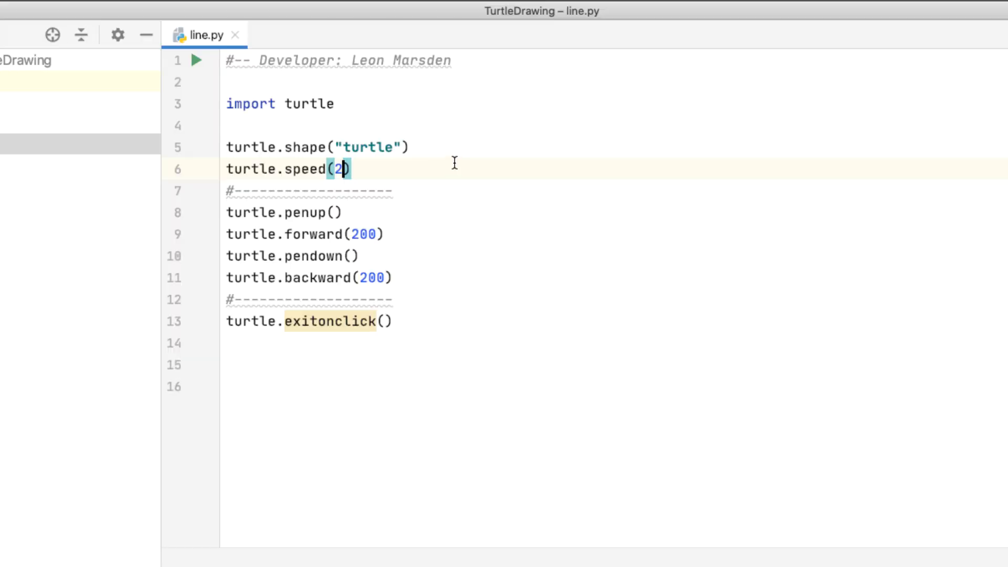
Add penup(), backward(30), pendown() and another backward(200) after the first line
left_click(393, 277)
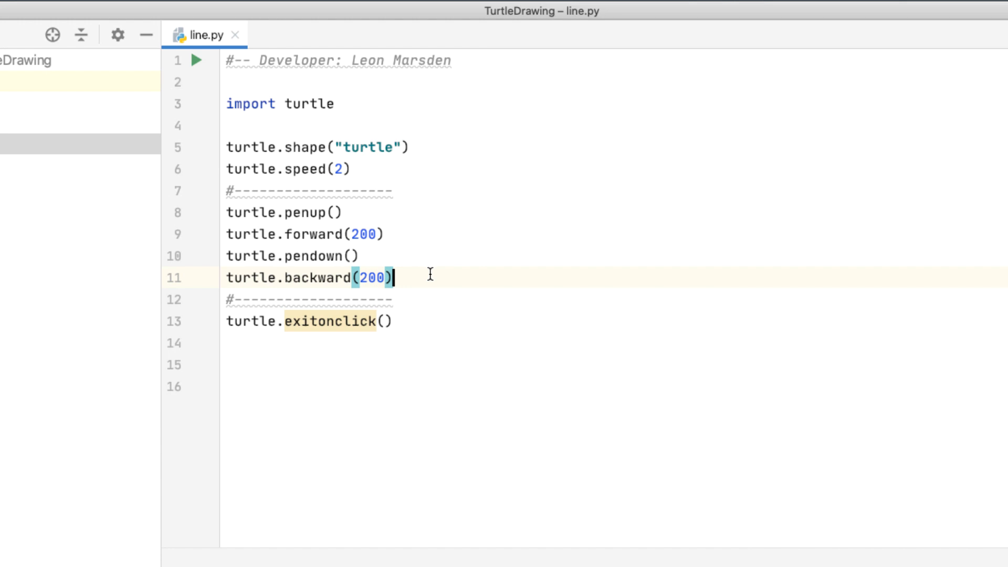
mouse_move(376, 226)
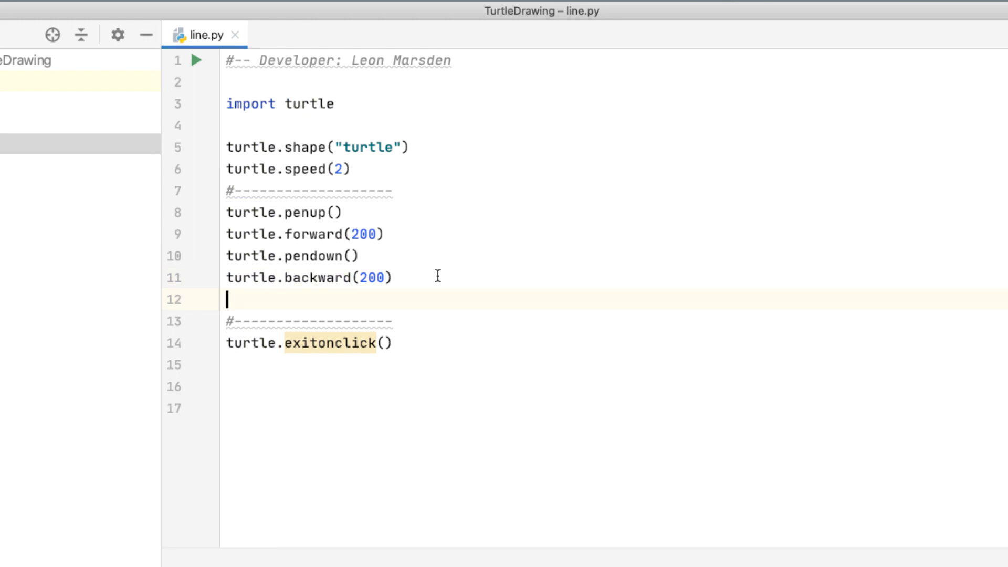
type("turtle.penup()")
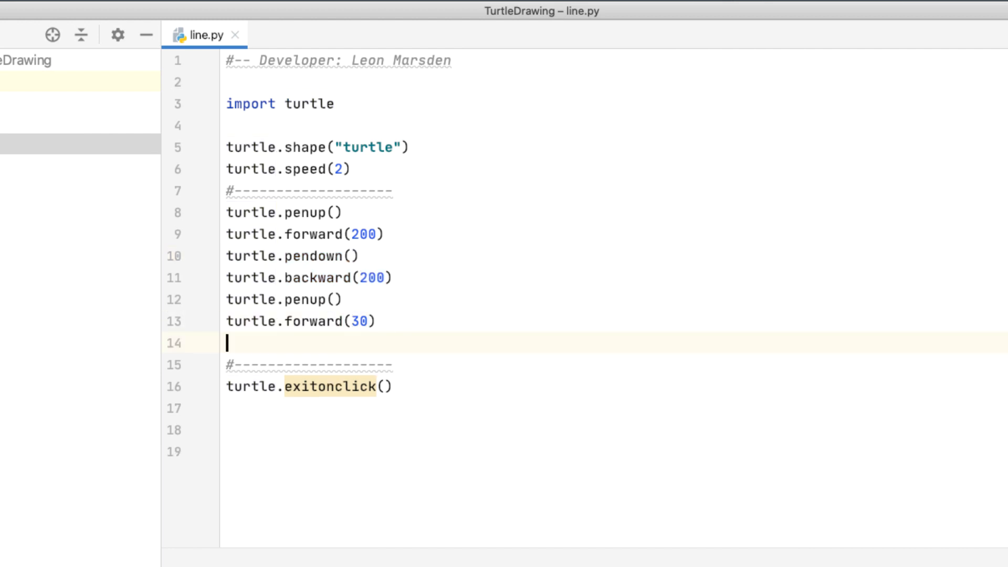
type("turtle.pendown()")
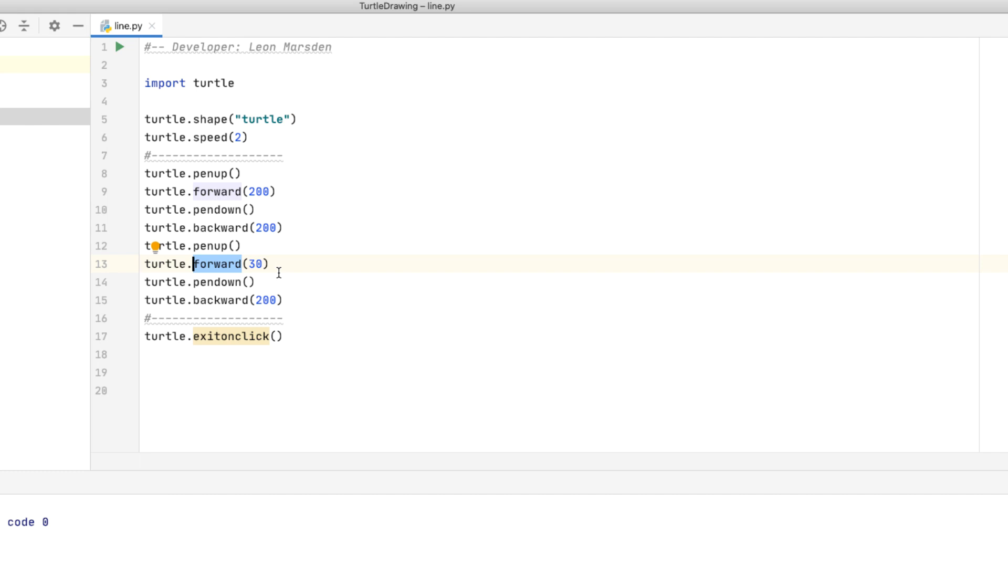
type("back")
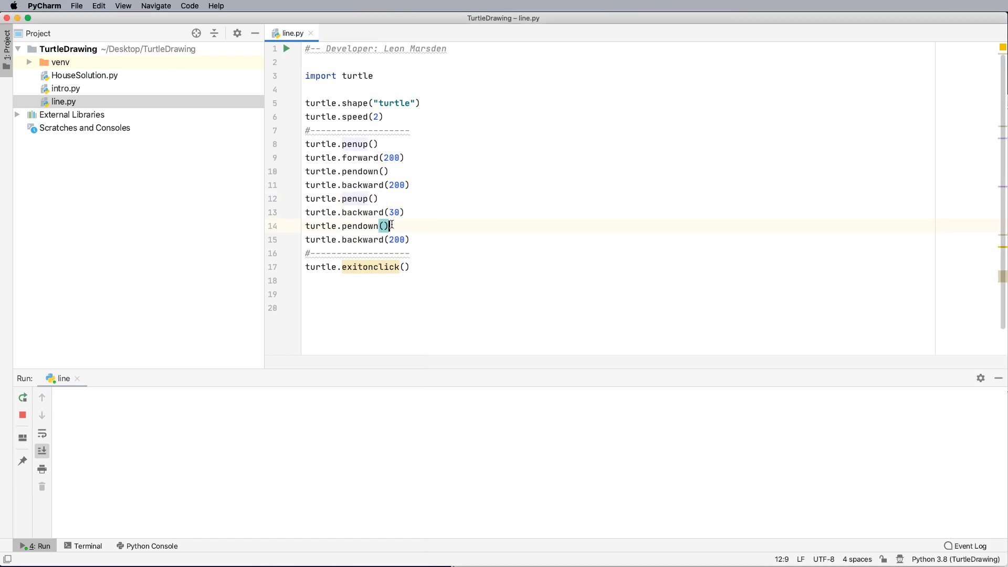
Add pen size 10 before the final backward 200 move and run the script
key("enter")
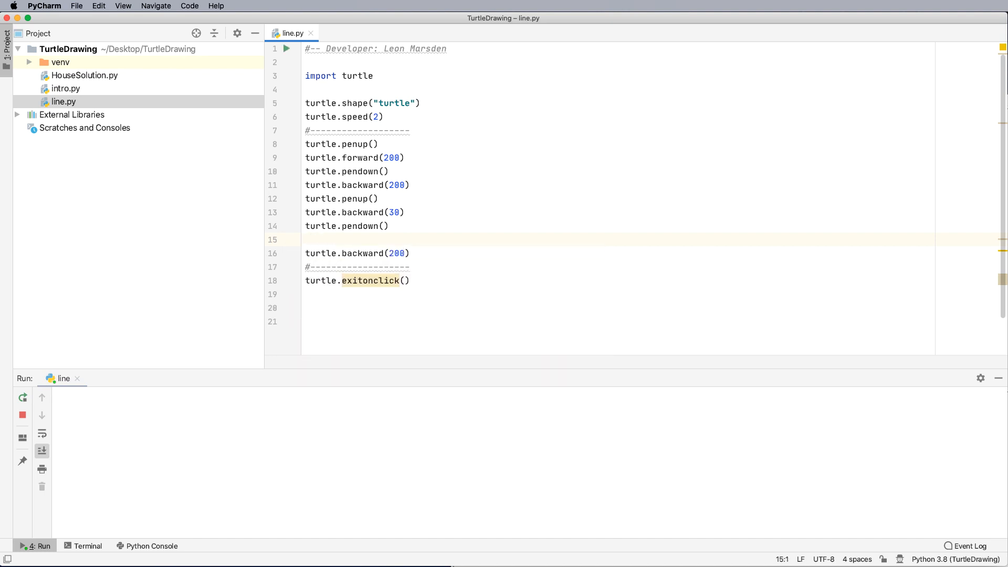
type("turtle.pensize(")
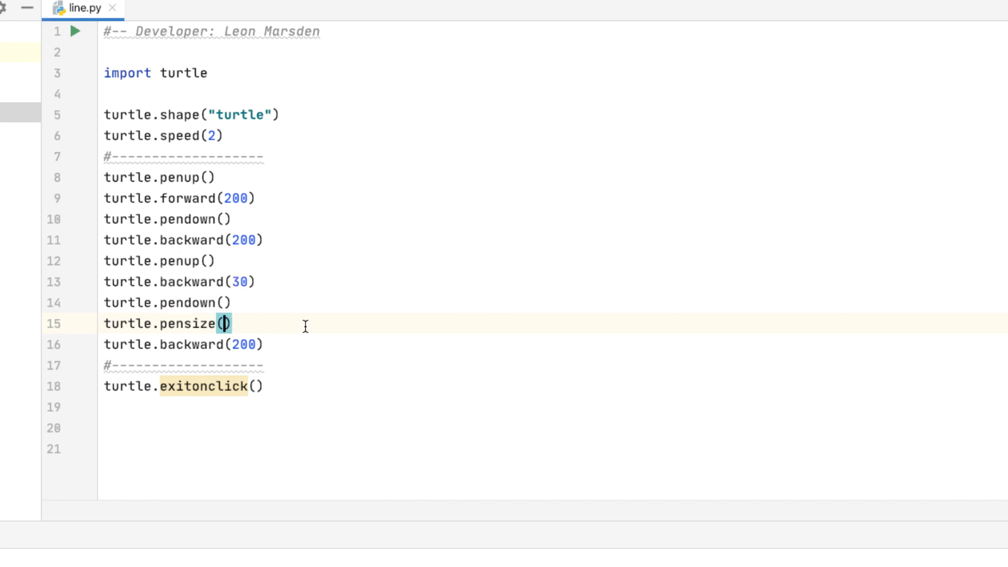
type("1")
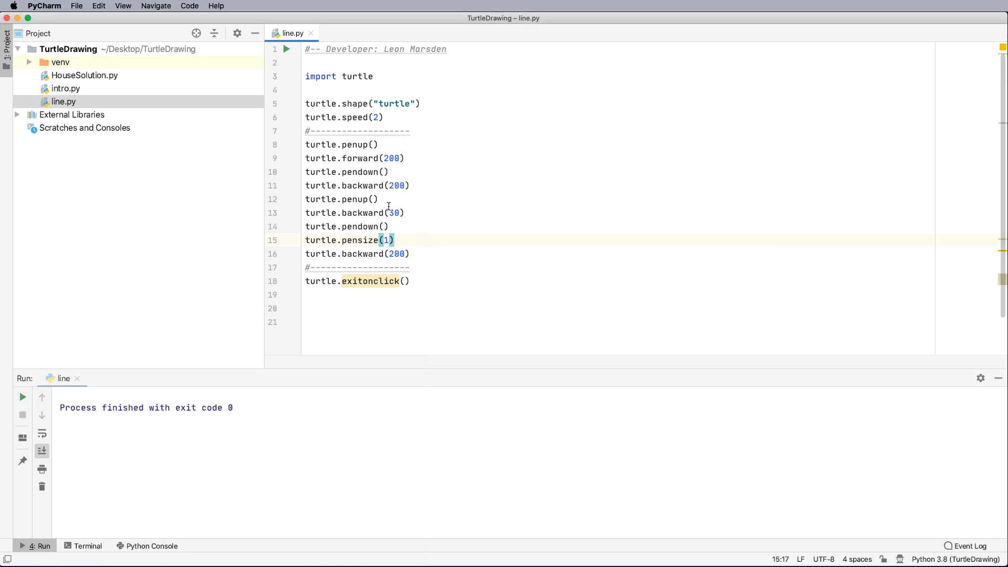
type("5")
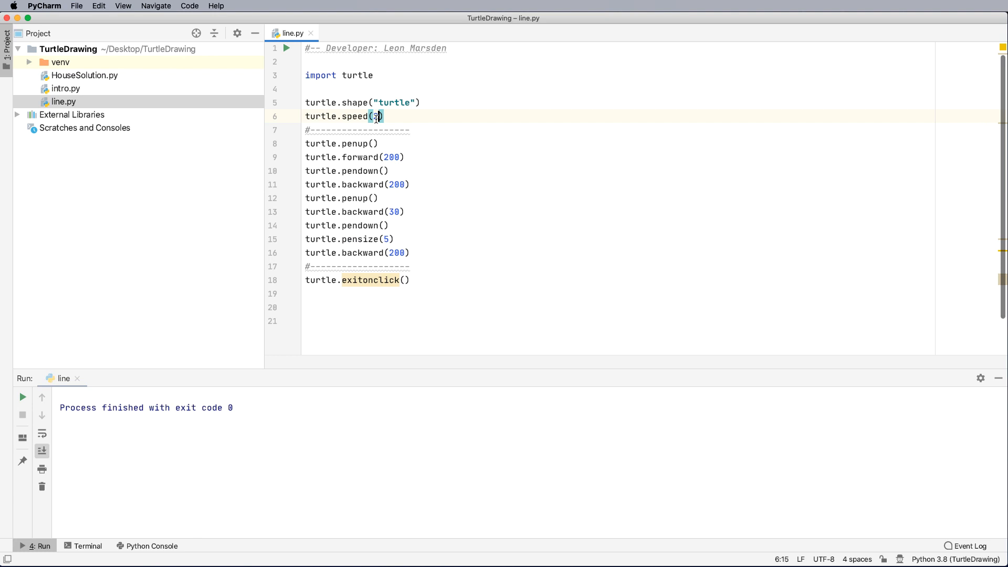
type("1")
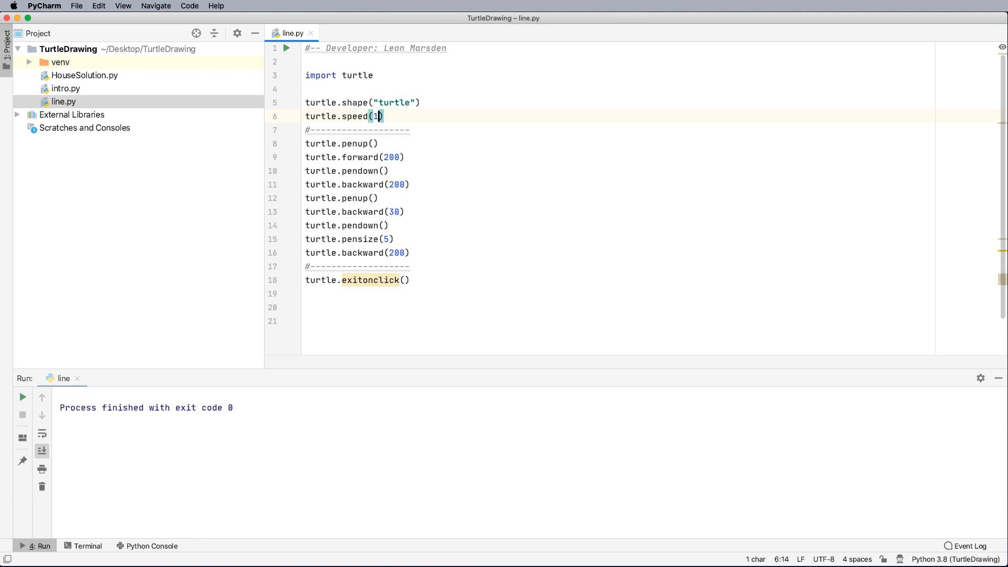
type("0")
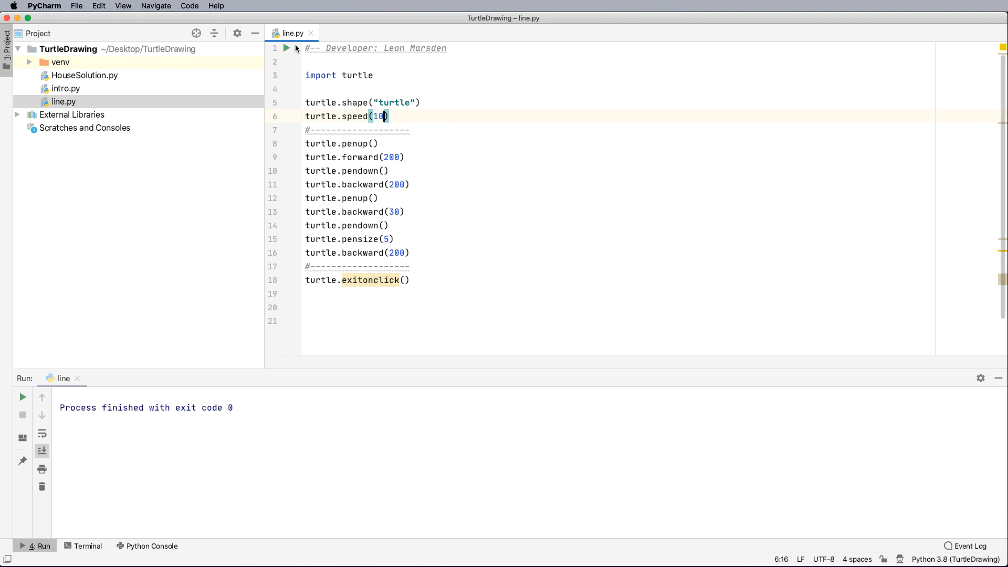
left_click(286, 49)
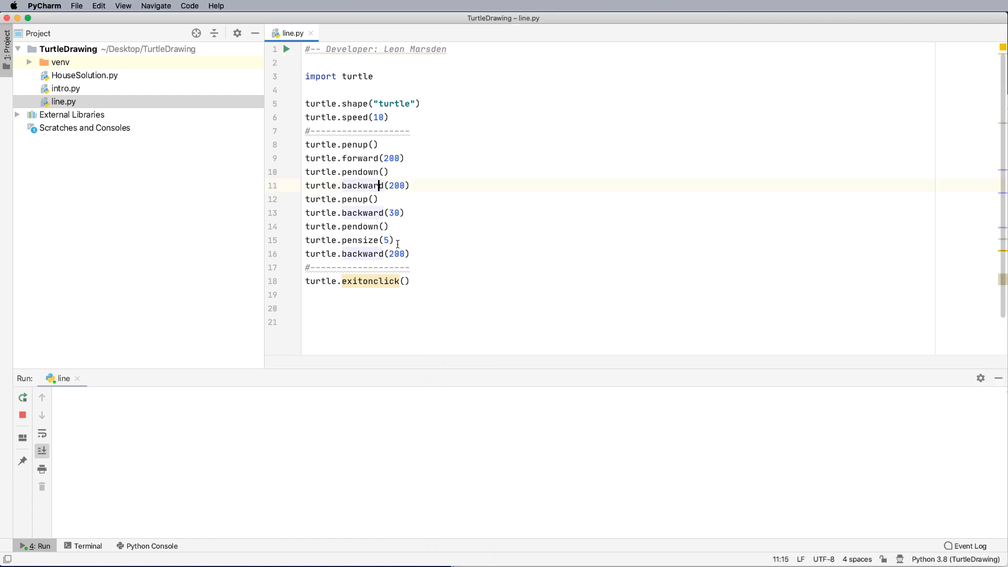
type("0")
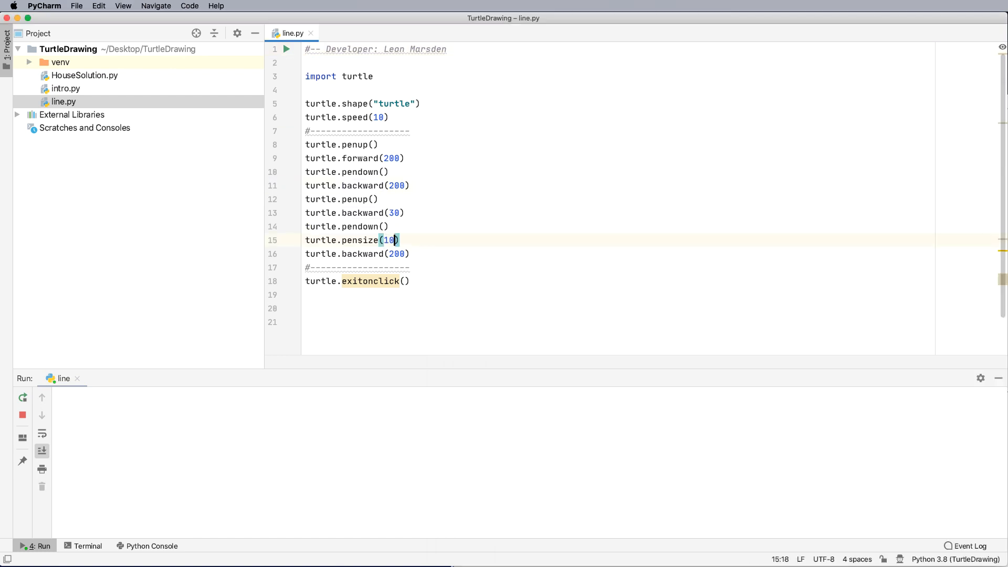
left_click(286, 49)
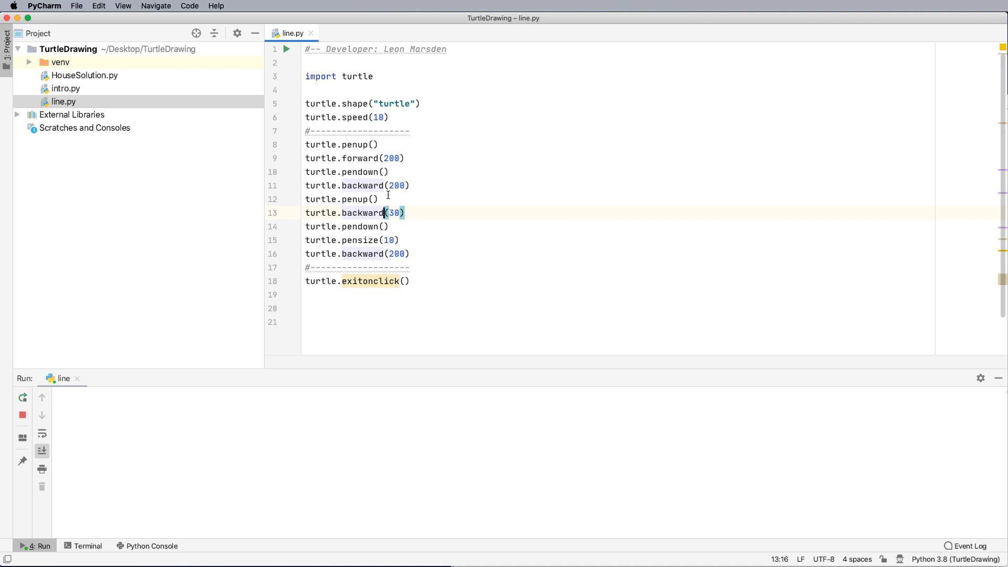
mouse_move(391, 142)
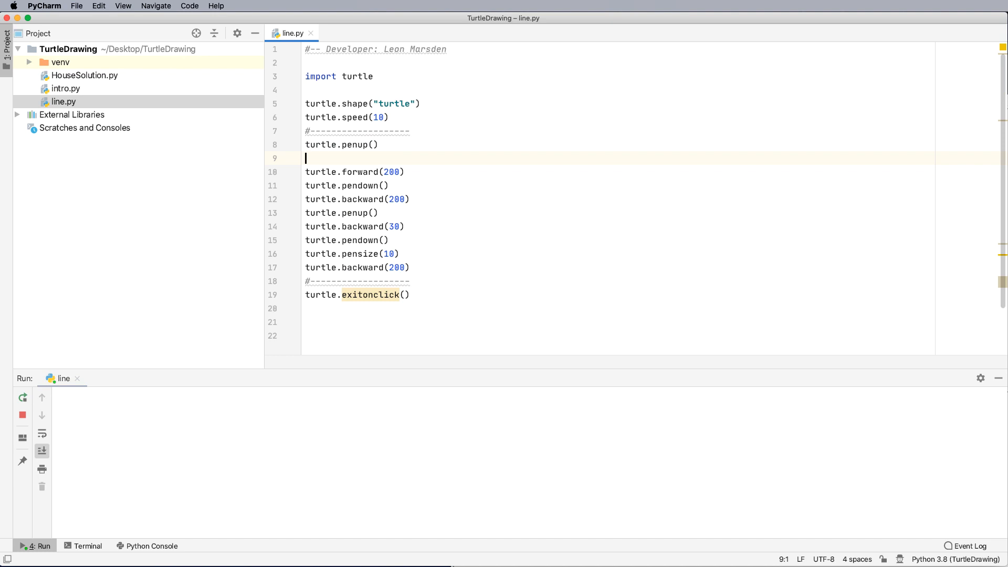
Type turtle.pencolor('#RRGGBB') on the new line after the first penup
type("turtle.")
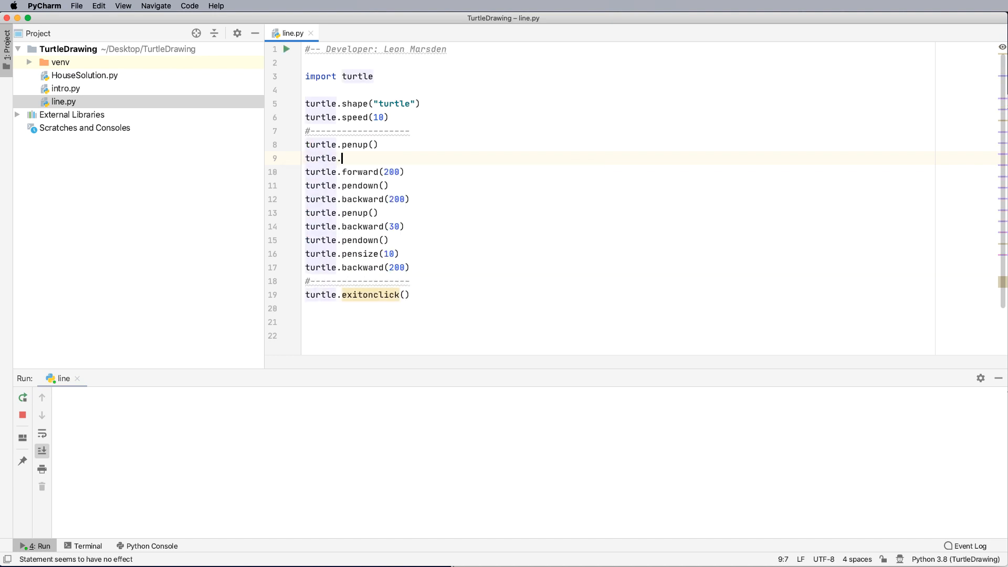
type("pencolor(")
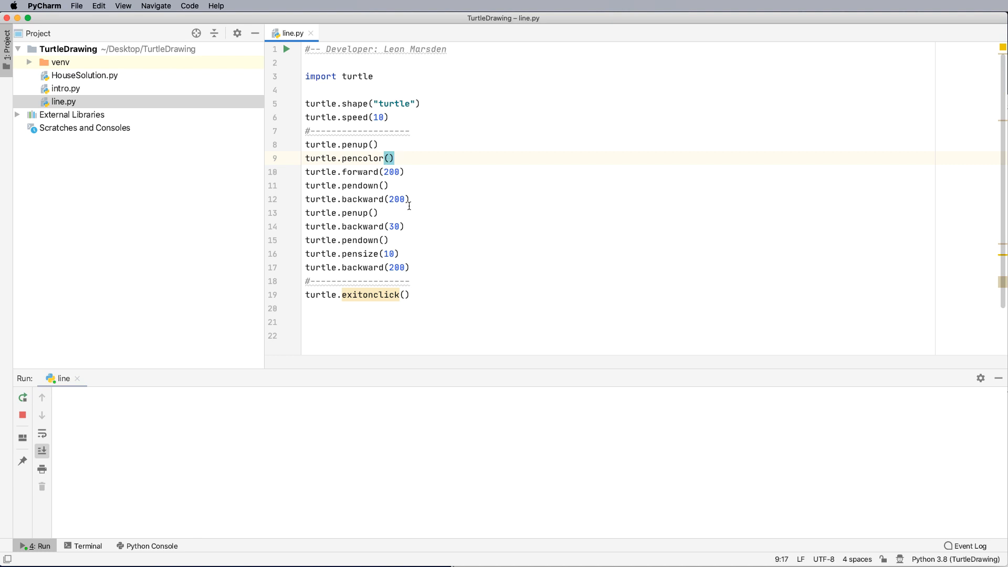
type("'")
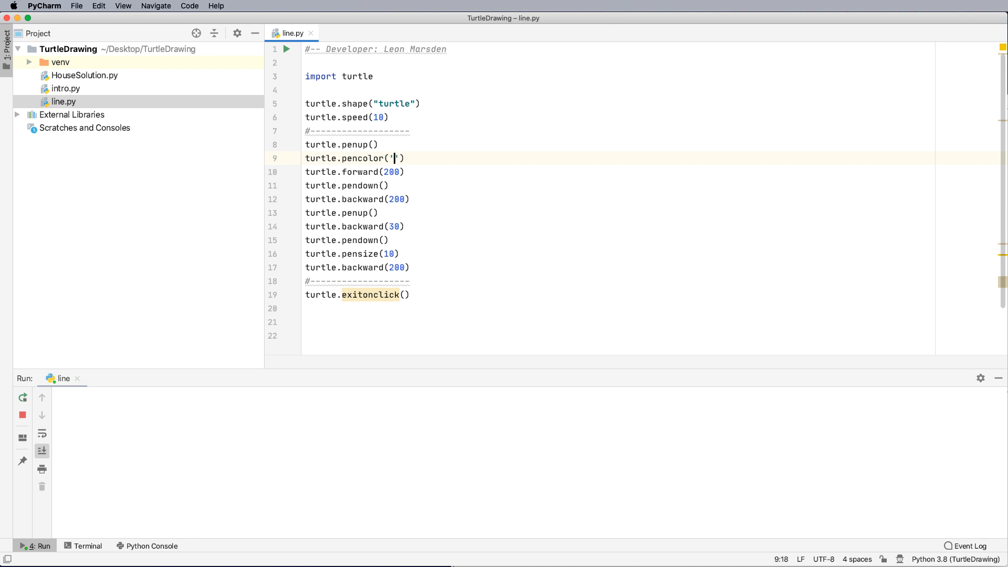
type("#")
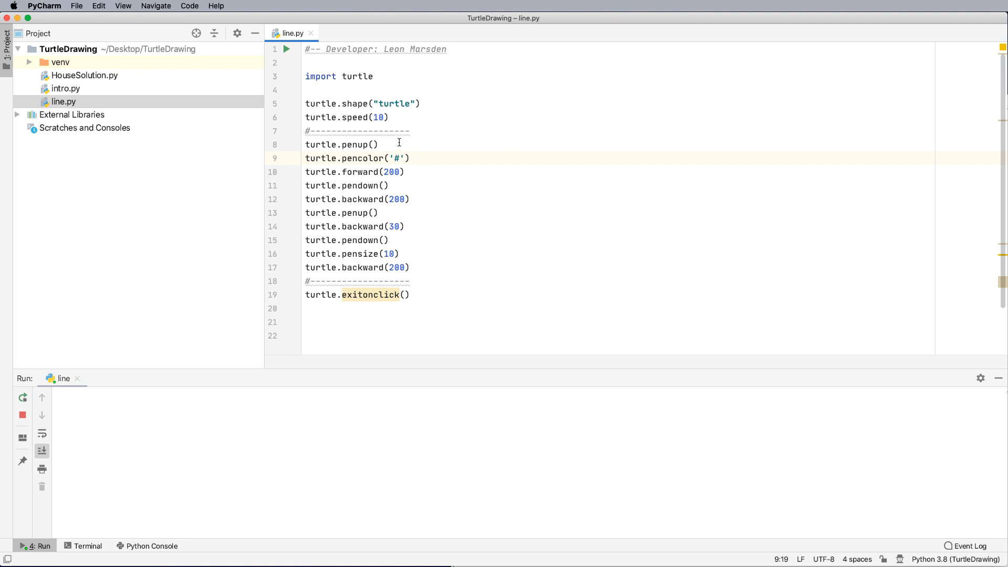
mouse_move(412, 147)
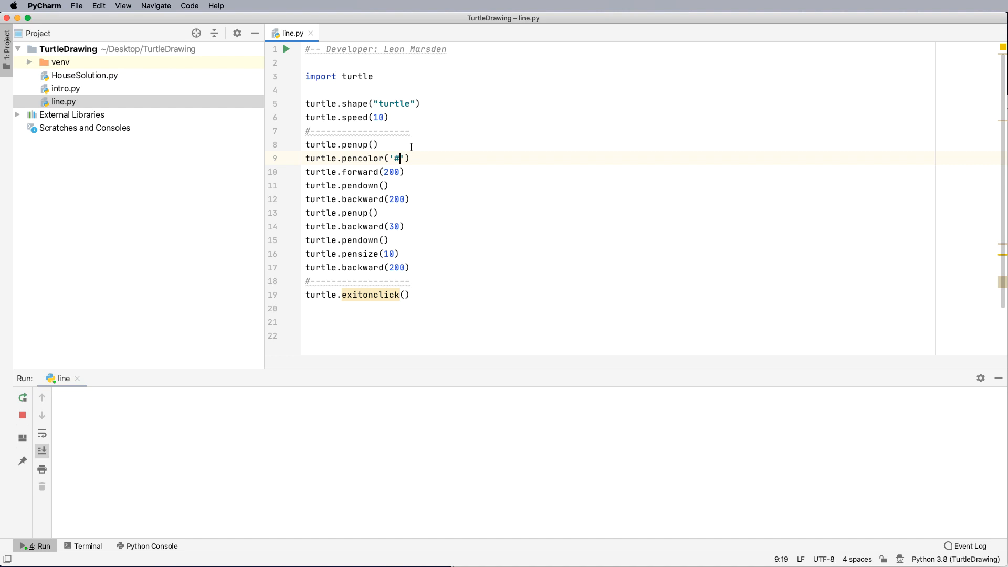
type("RR")
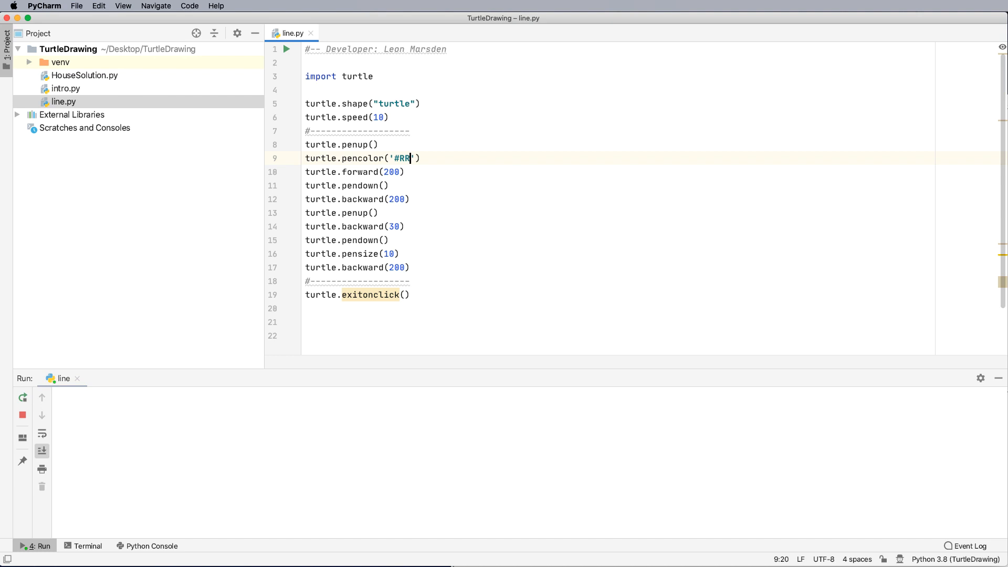
type("GG")
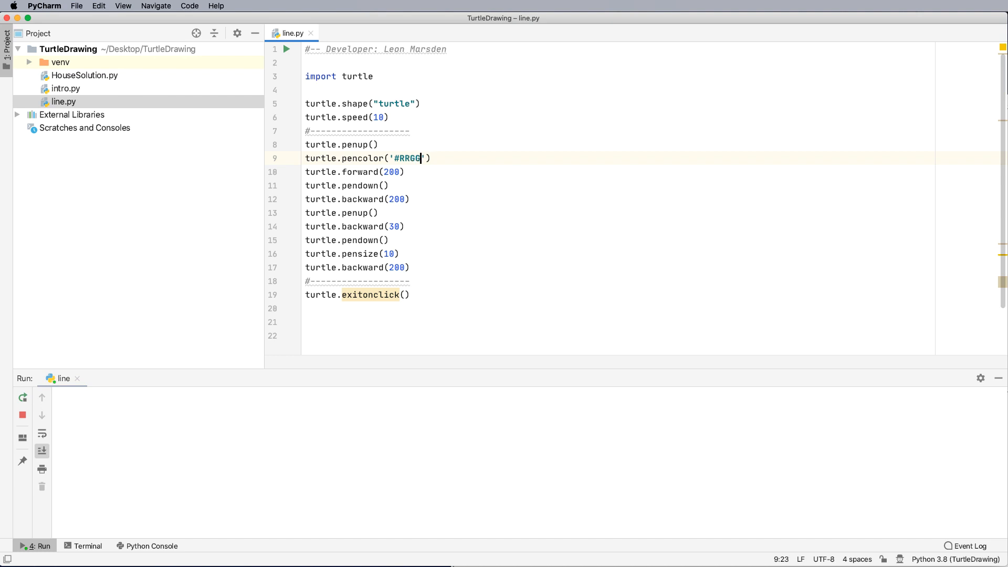
type("BB")
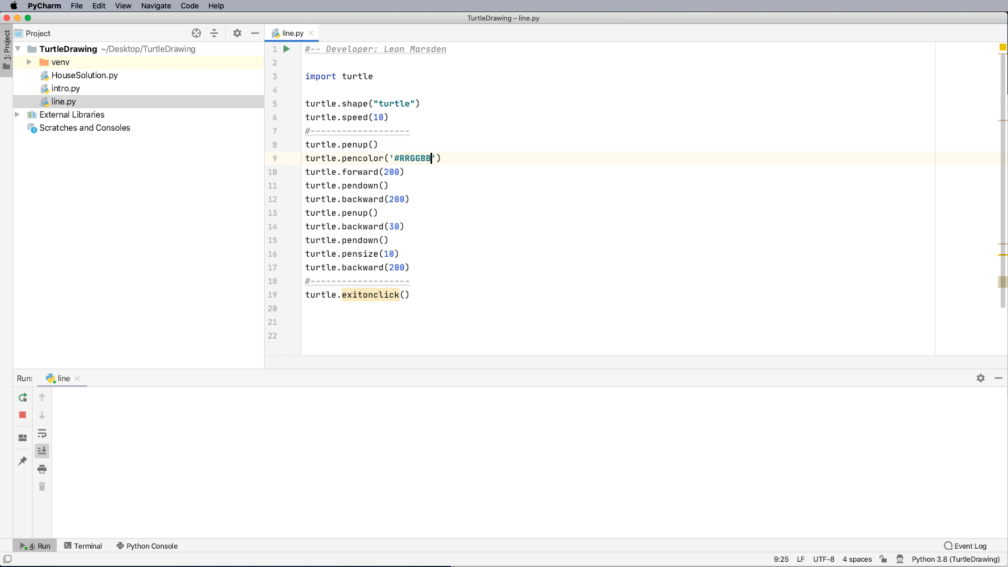
mouse_move(416, 144)
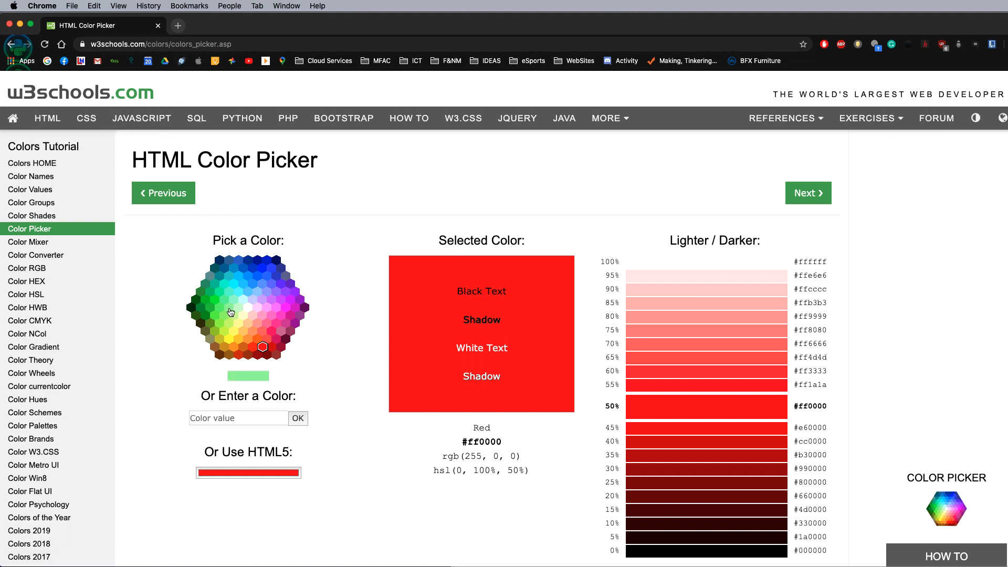
Pick pale violet #ccccff on the w3schools colour picker and select its hex code
left_click(239, 291)
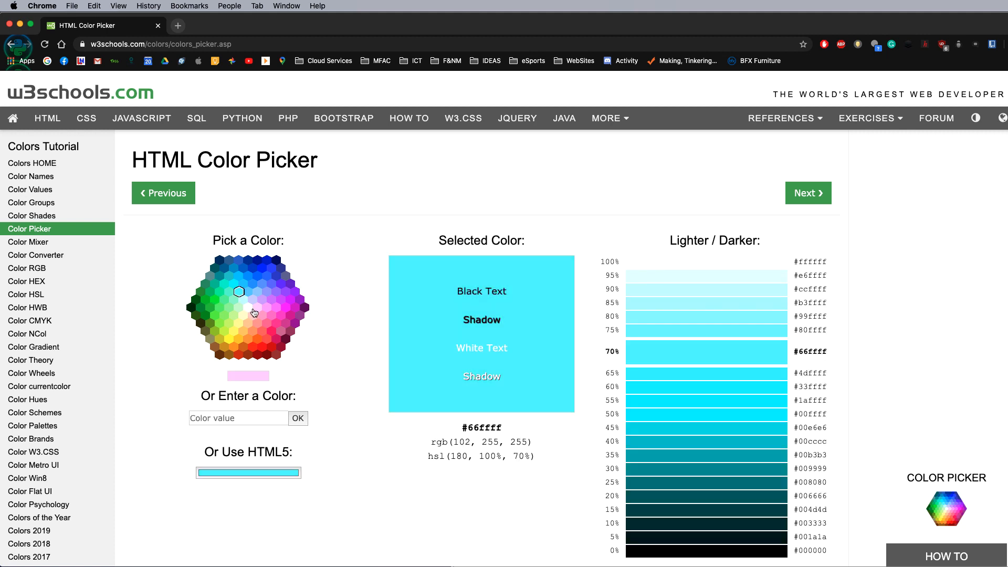
left_click(276, 309)
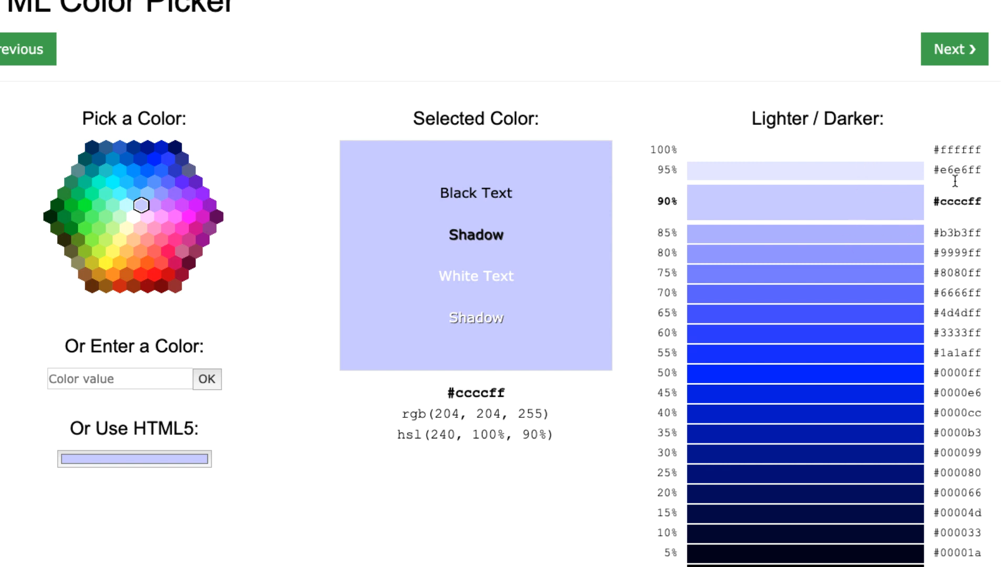
mouse_move(962, 219)
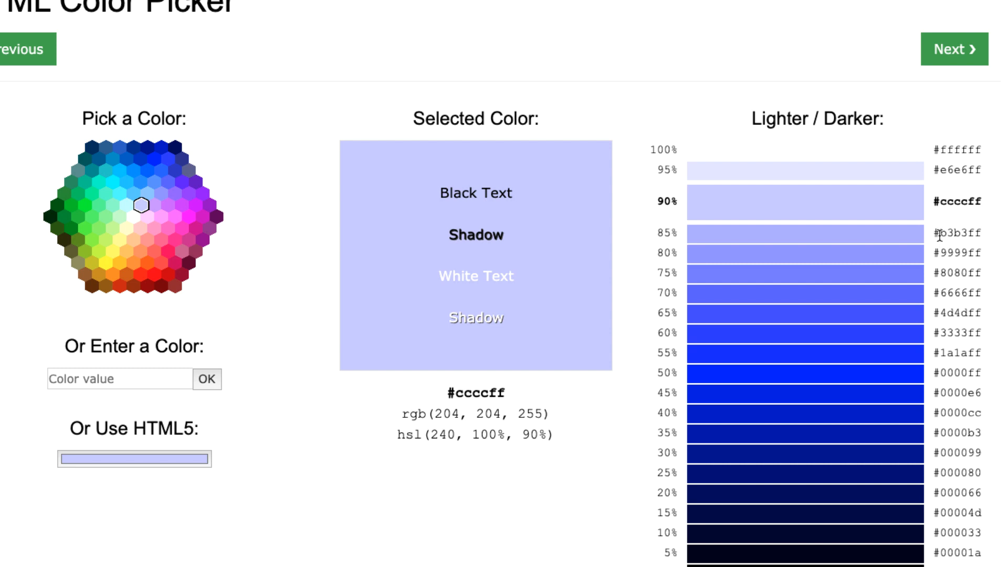
mouse_move(938, 202)
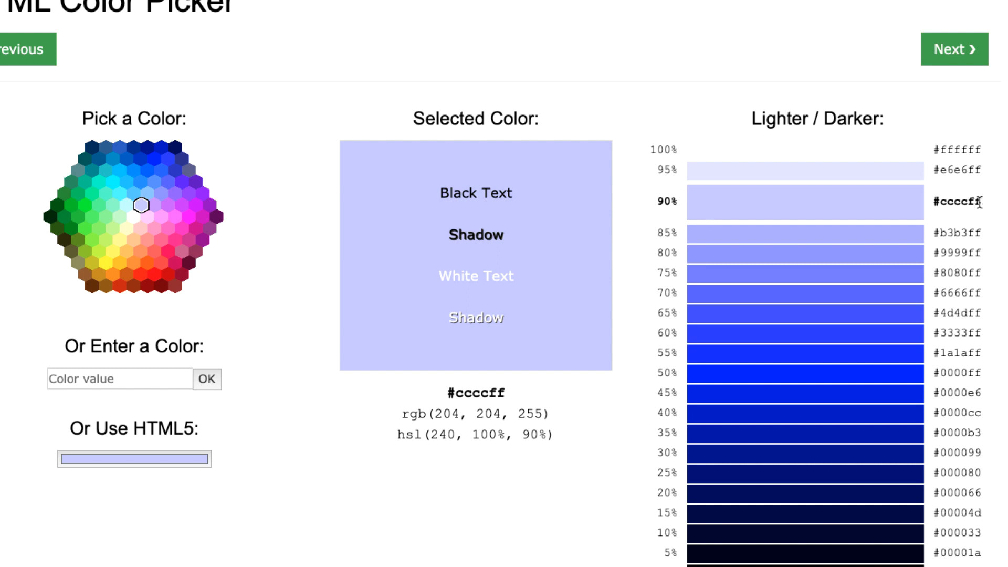
double_click(959, 203)
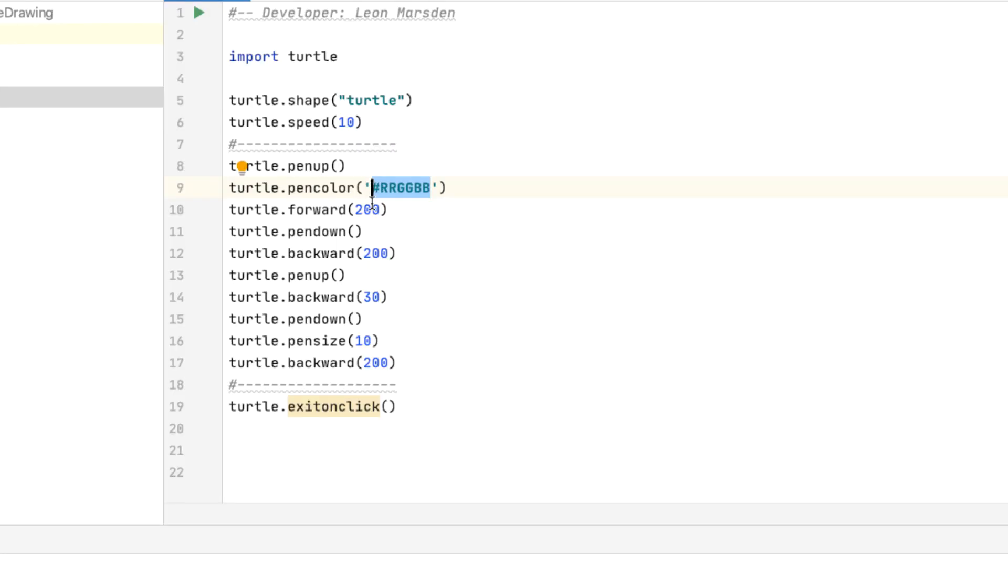
Change the pen colour to '#ccccff' and run the script
type("#cccff")
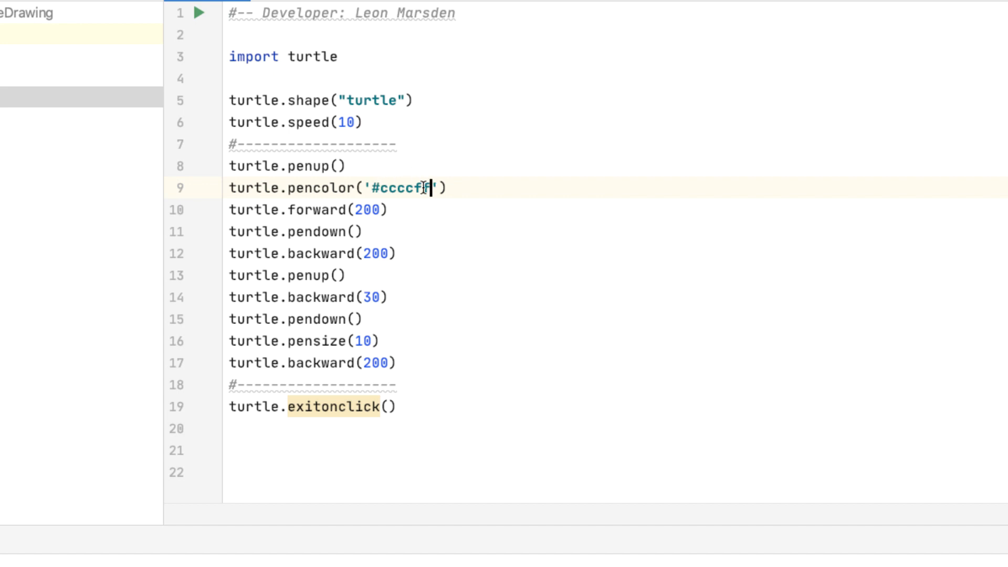
type("f")
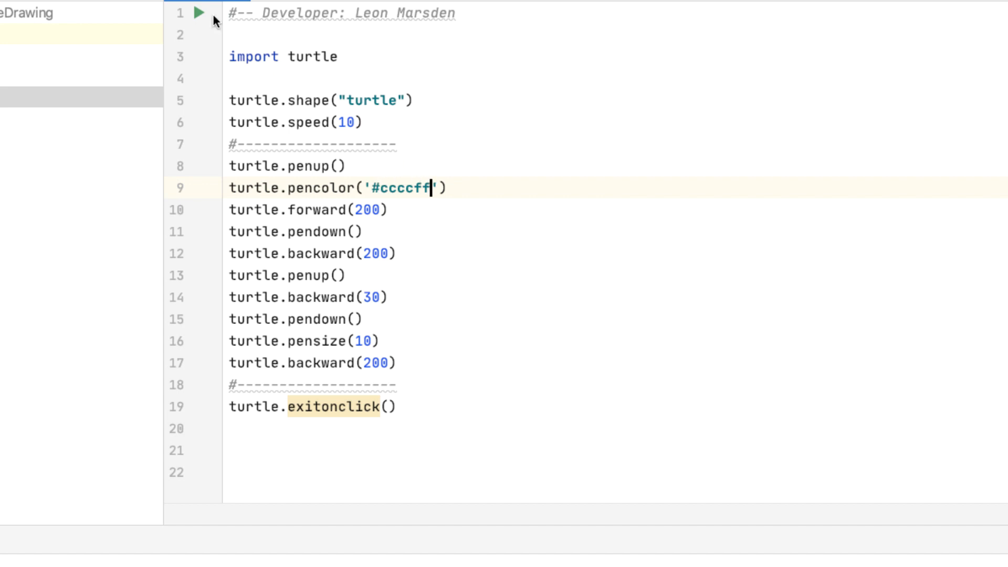
left_click(199, 12)
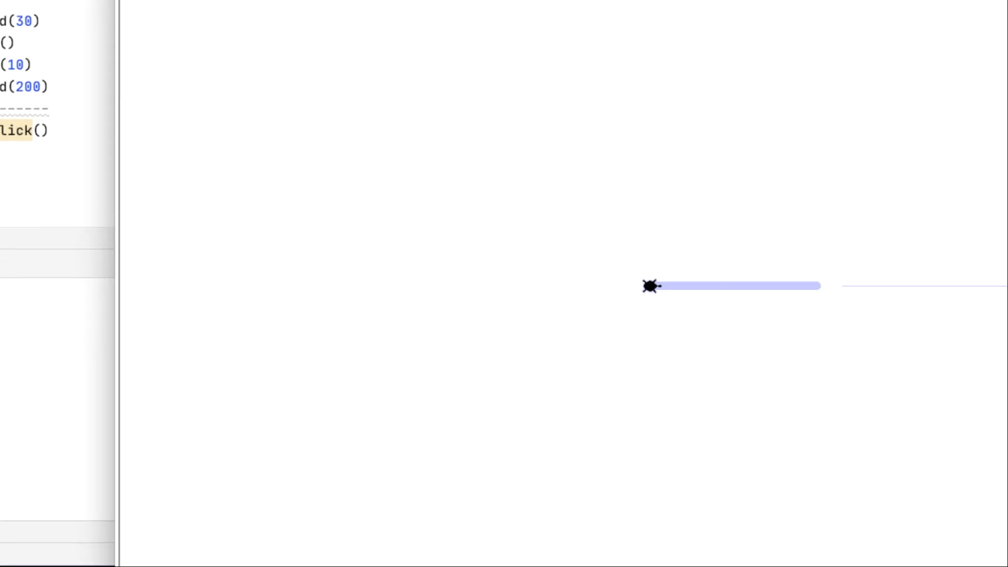
mouse_move(768, 293)
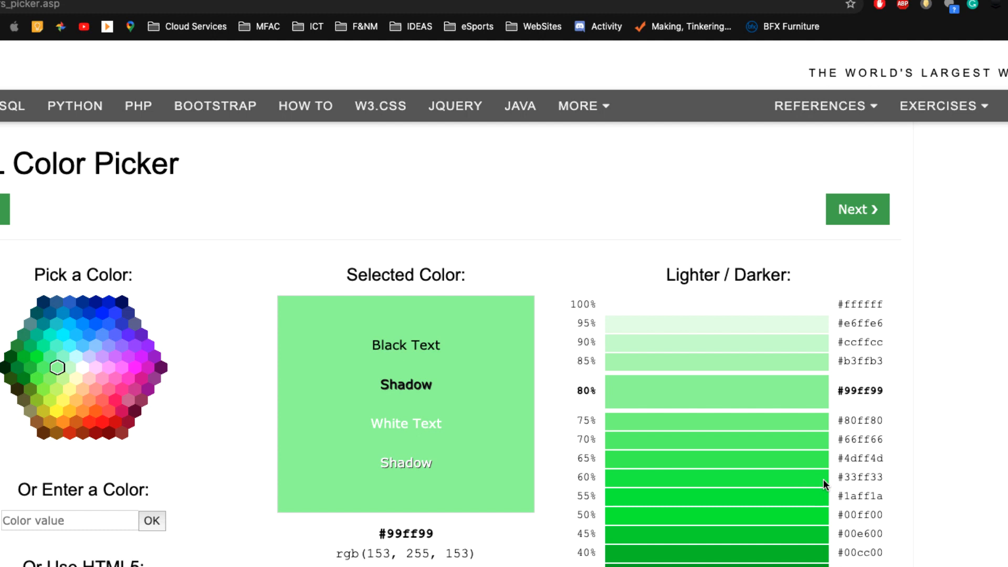
Select the #33ff33 green hex code in the colour picker's shade list
double_click(864, 477)
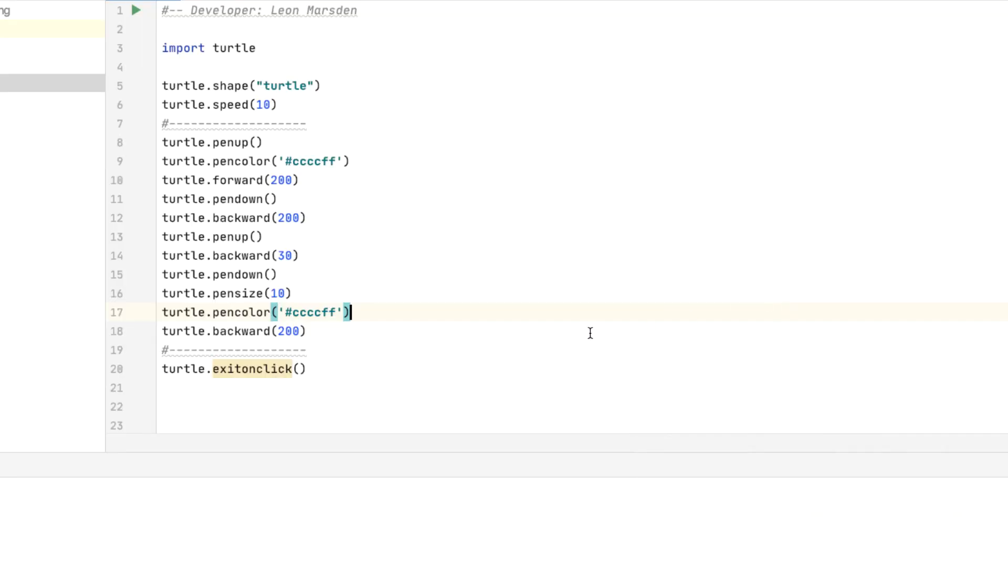
Replace the line 17 pen colour ccccff with '#33ff33' in line.py
double_click(312, 312)
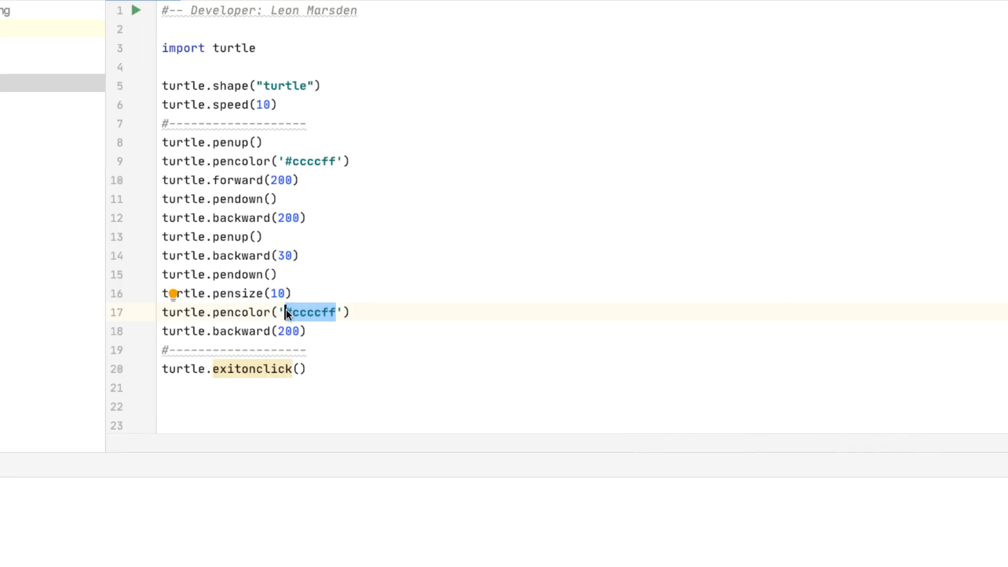
type("33ff33")
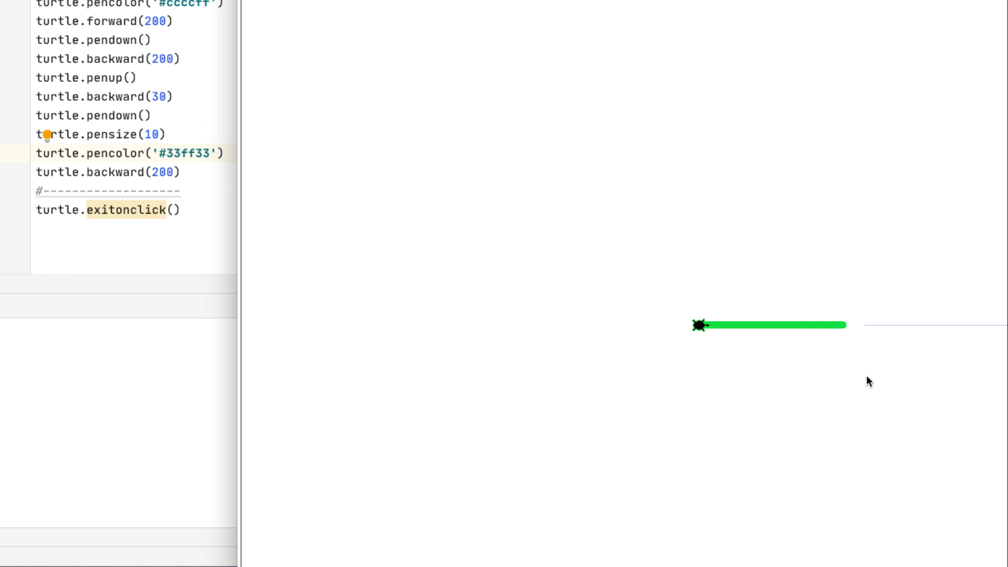
mouse_move(880, 334)
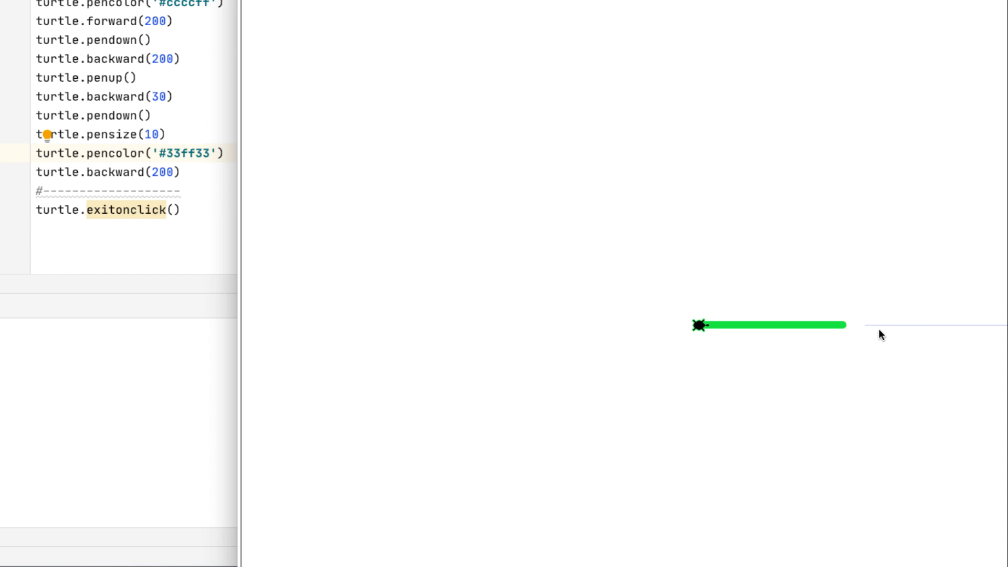
mouse_move(797, 333)
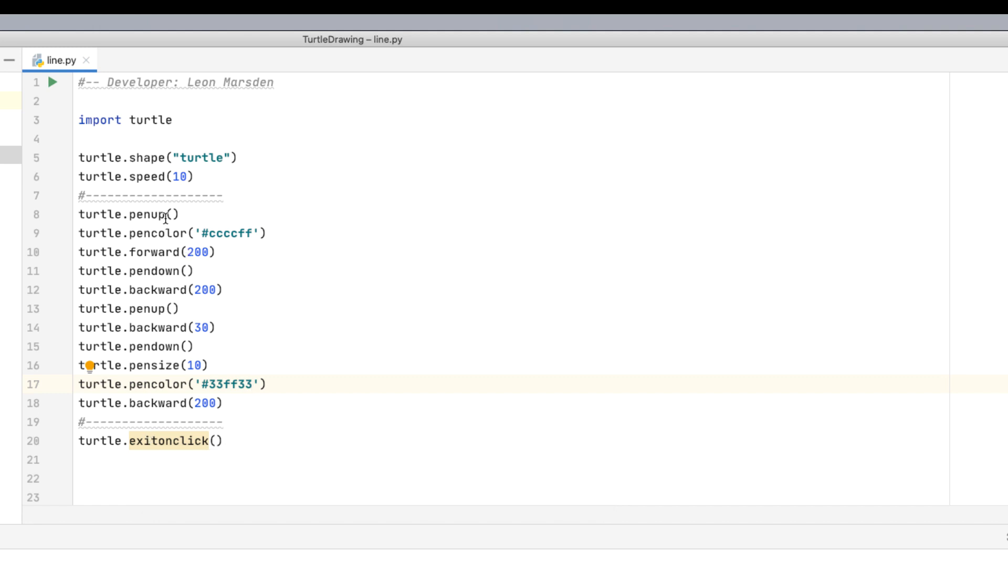
mouse_move(143, 320)
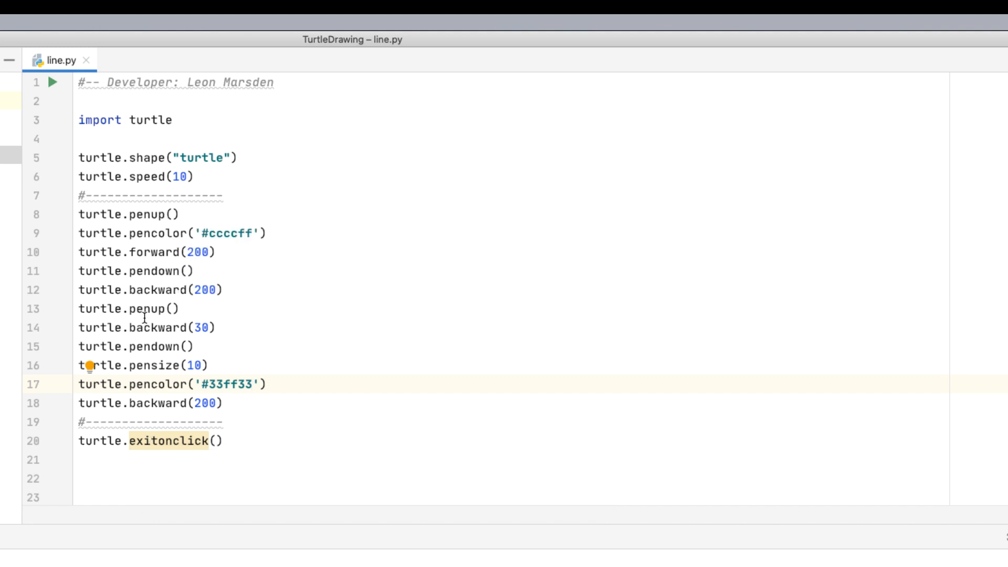